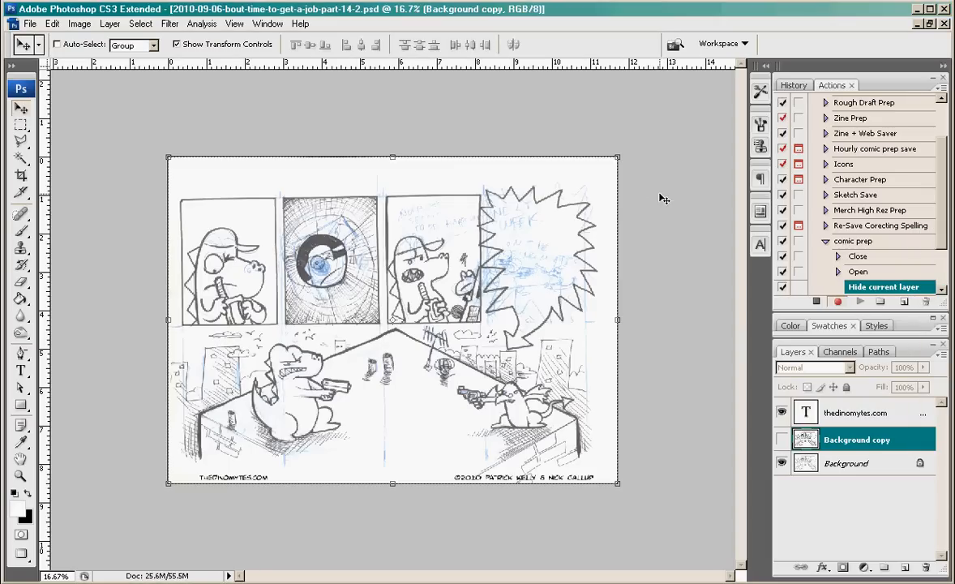
pyautogui.moveTo(623, 261)
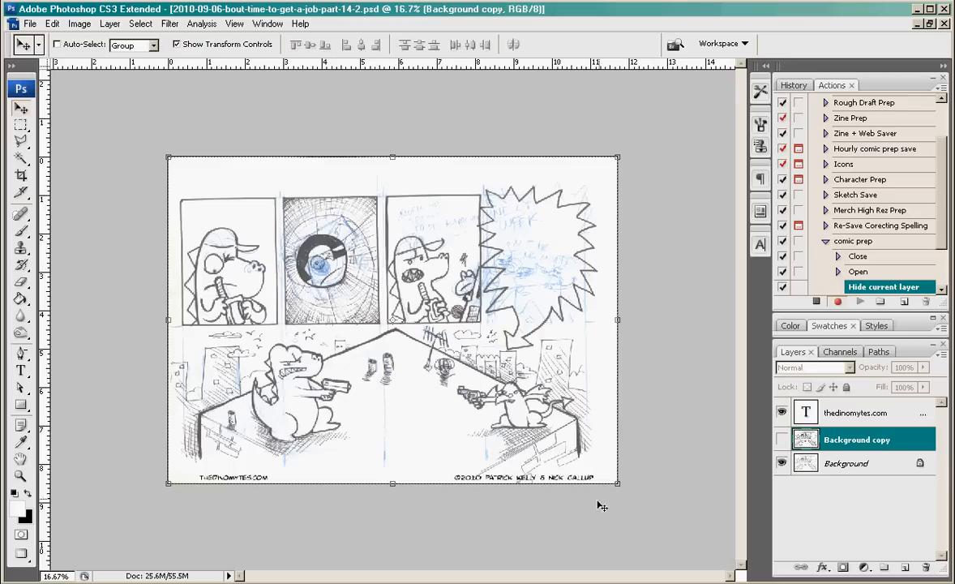
pyautogui.moveTo(188, 188)
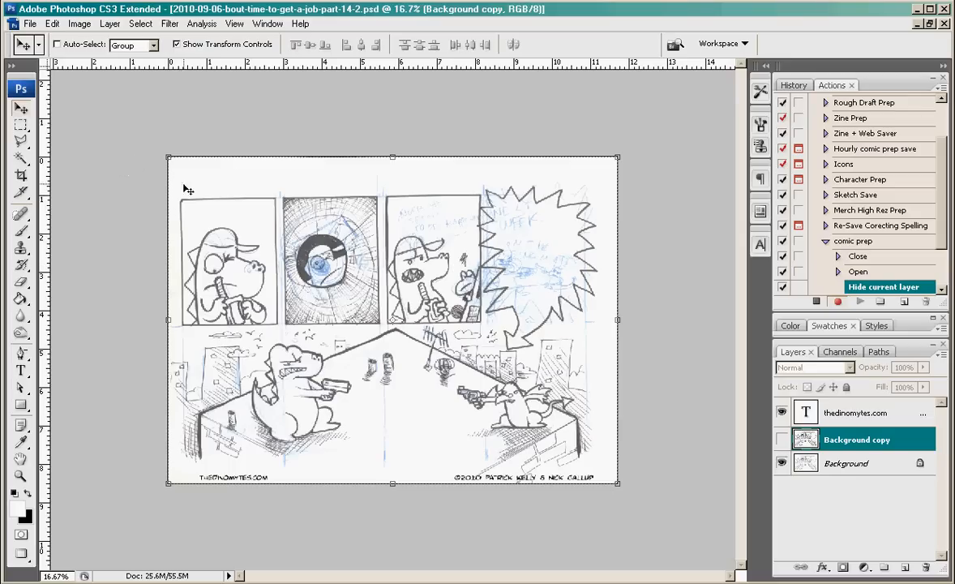
pyautogui.moveTo(625, 541)
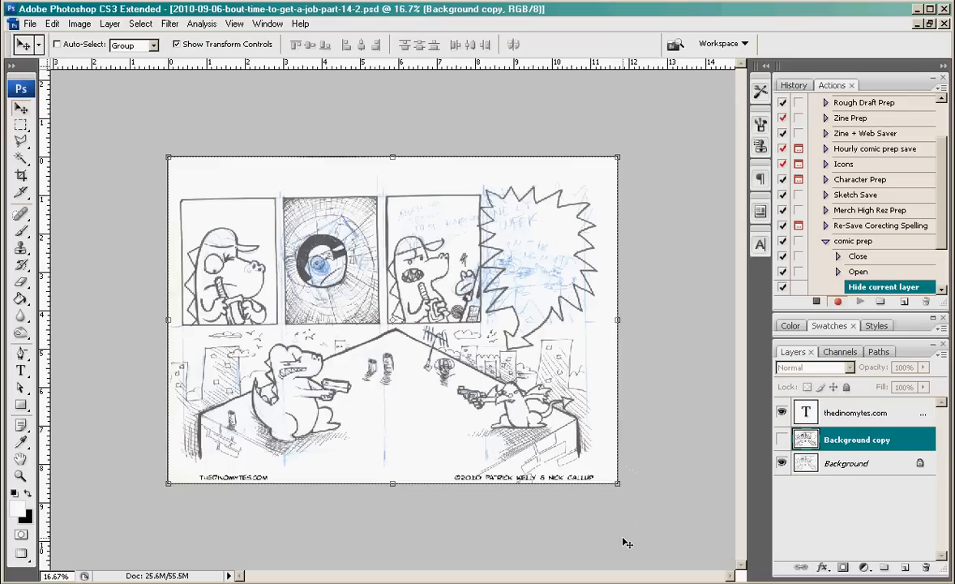
pyautogui.moveTo(230, 188)
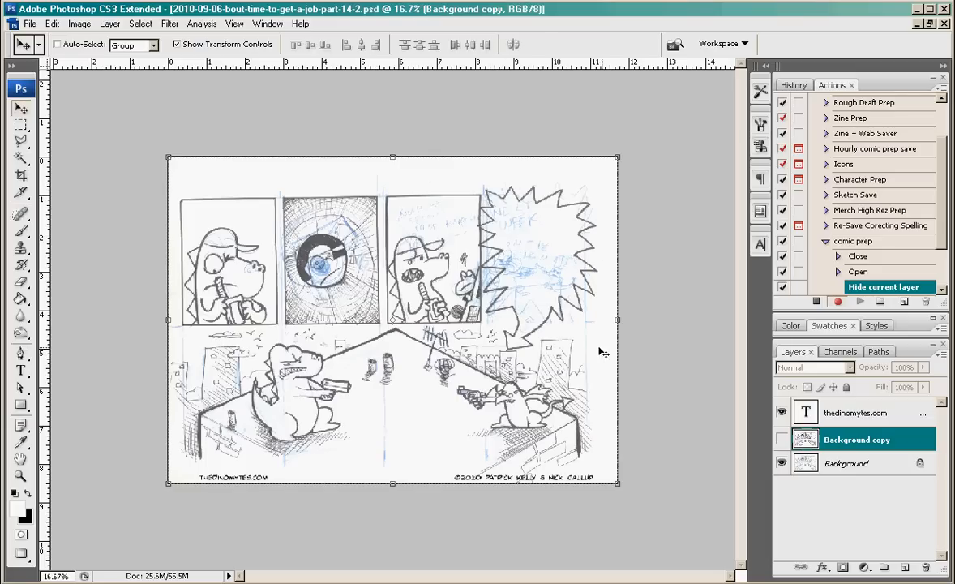
pyautogui.moveTo(303, 304)
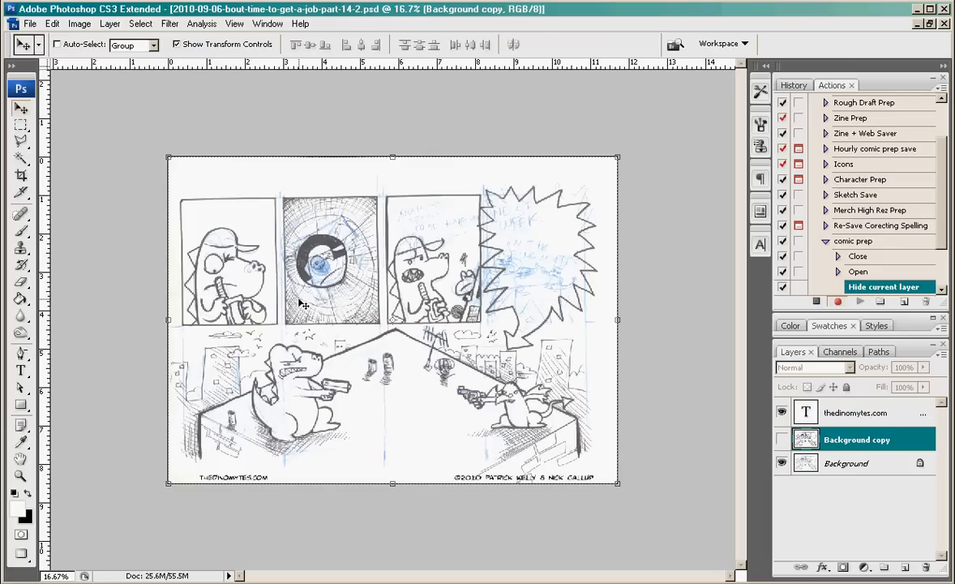
pyautogui.moveTo(595, 434)
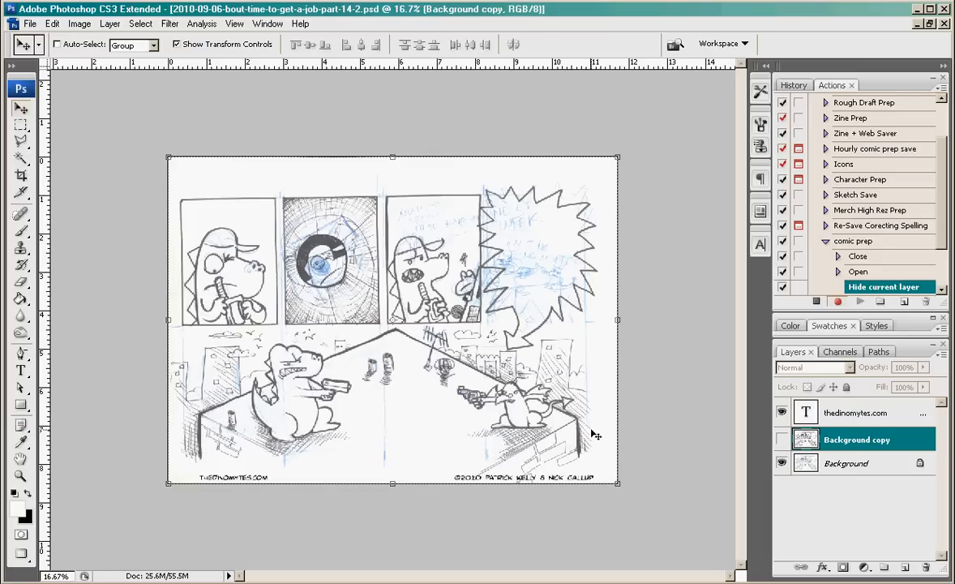
pyautogui.moveTo(414, 276)
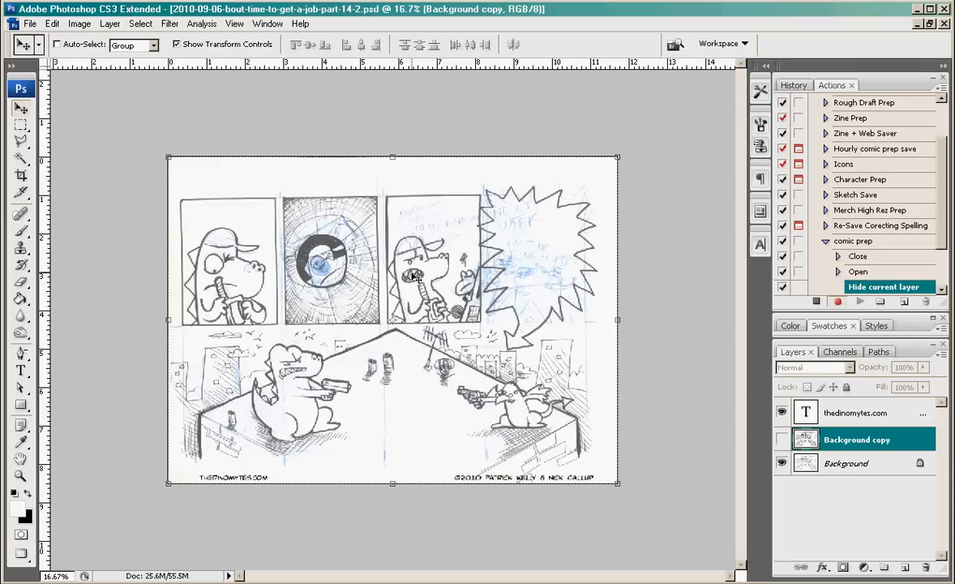
pyautogui.moveTo(703, 372)
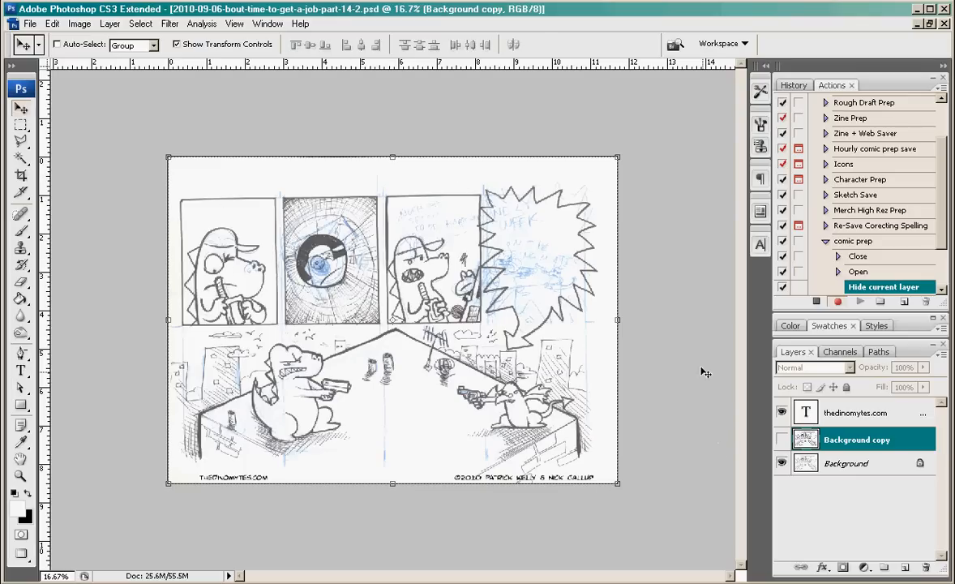
pyautogui.moveTo(357, 268)
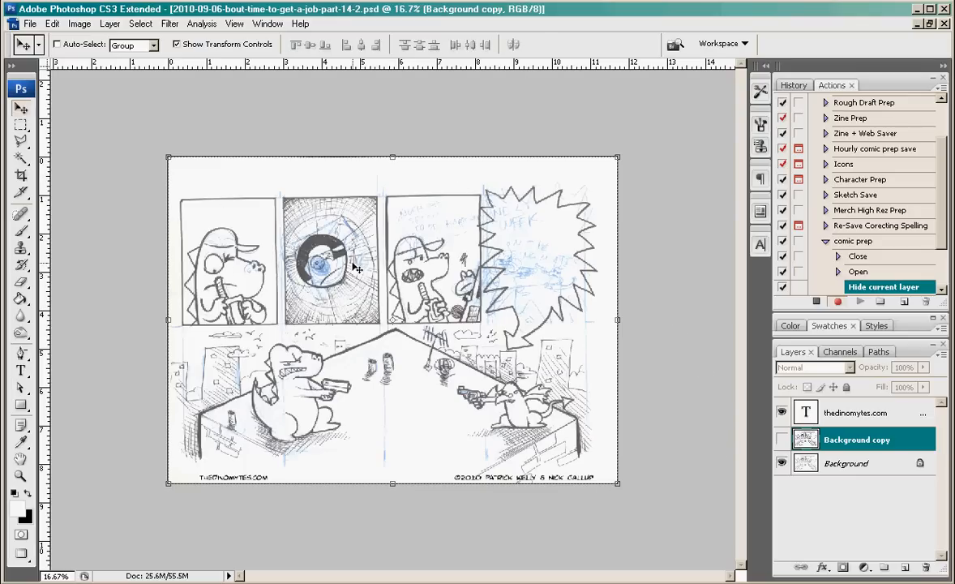
# Step: Toggle visibility of the Background copy layer to show the clean black ink linework
pyautogui.click(781, 438)
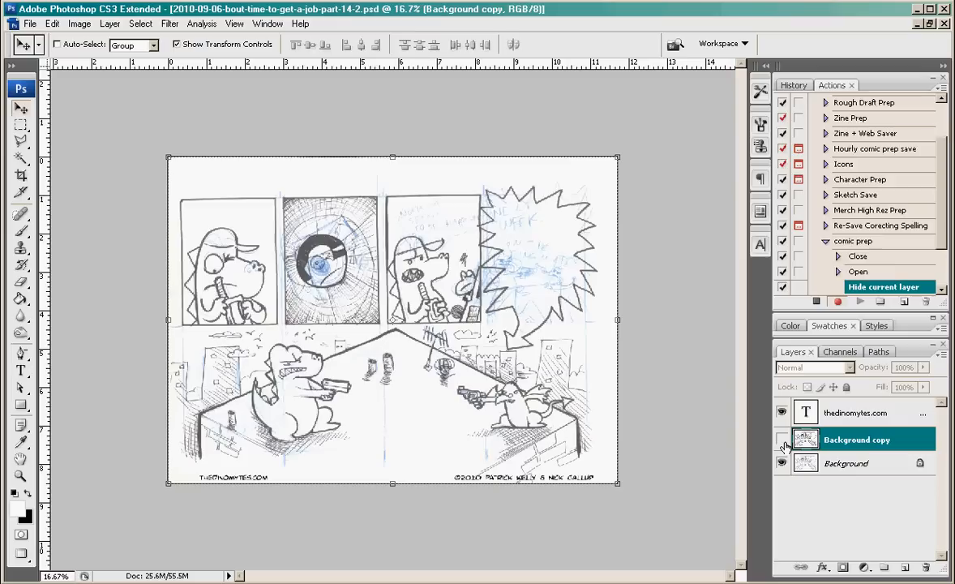
pyautogui.click(782, 437)
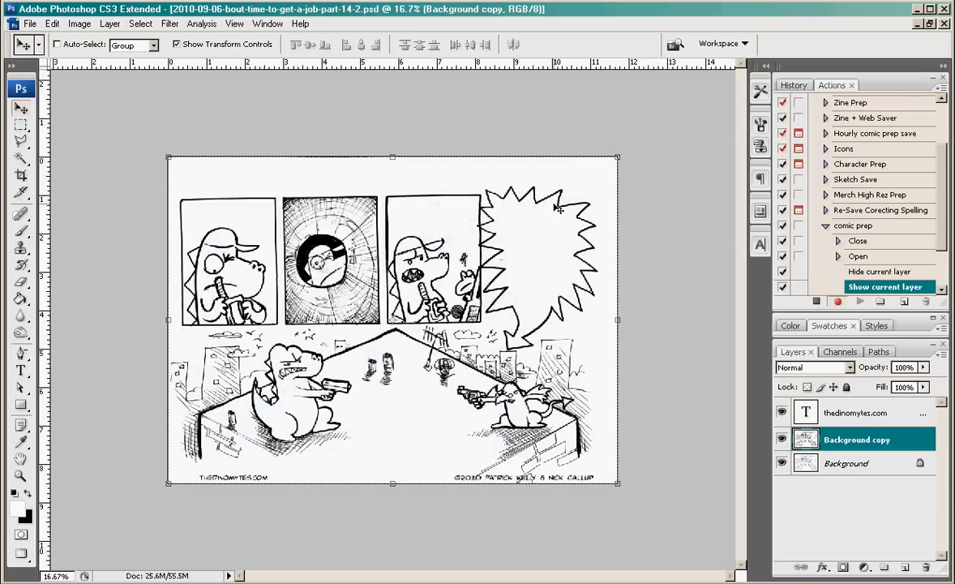
pyautogui.moveTo(372, 210)
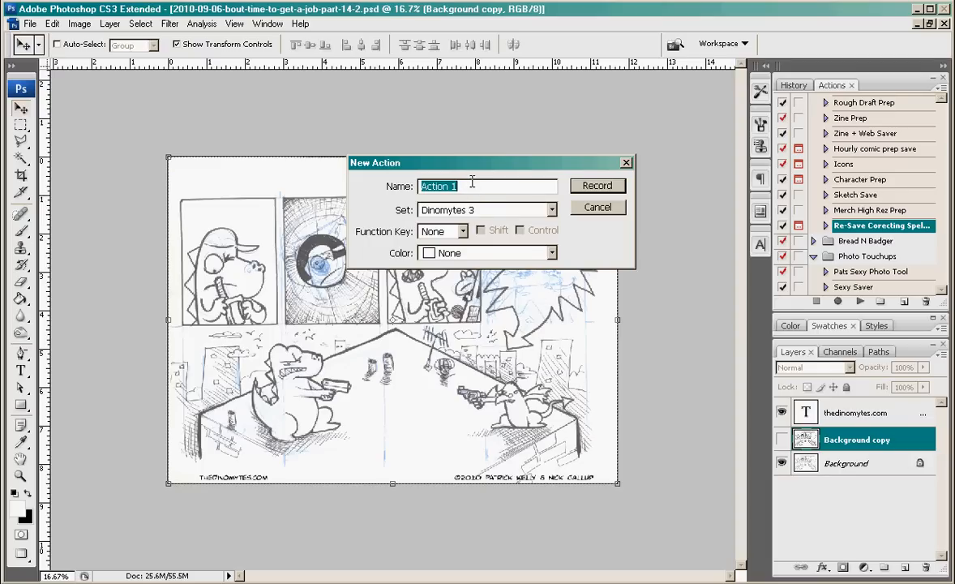
pyautogui.moveTo(550, 355)
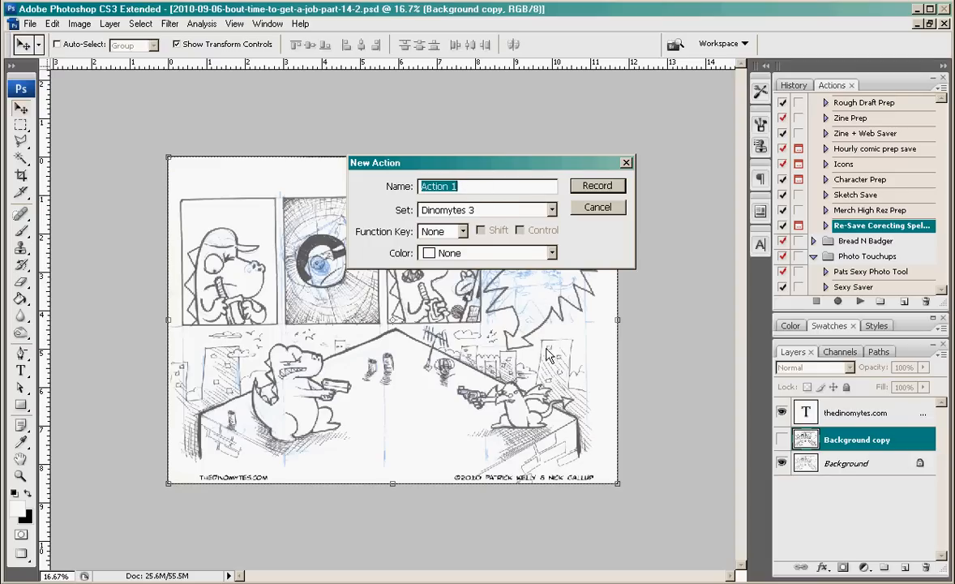
pyautogui.moveTo(434, 131)
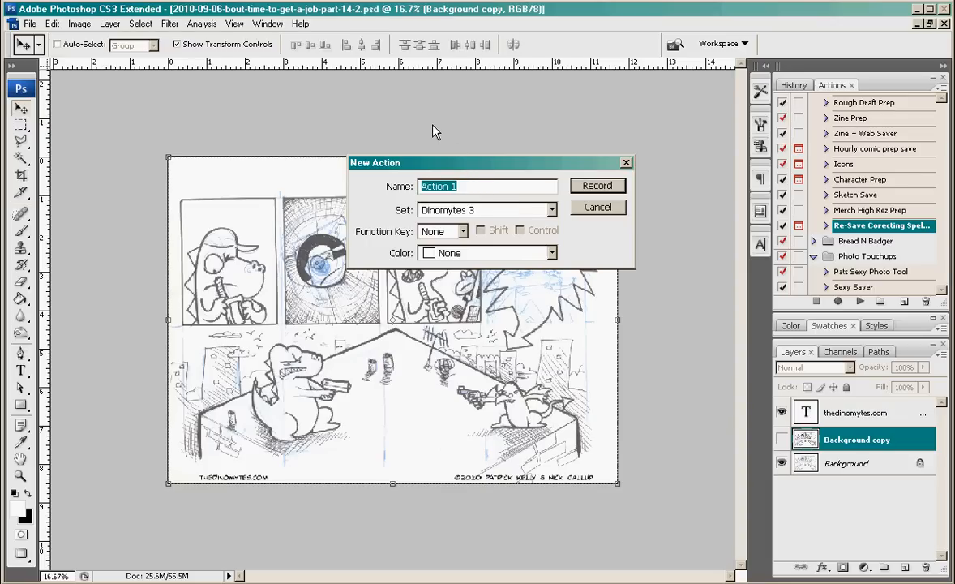
pyautogui.moveTo(478, 167)
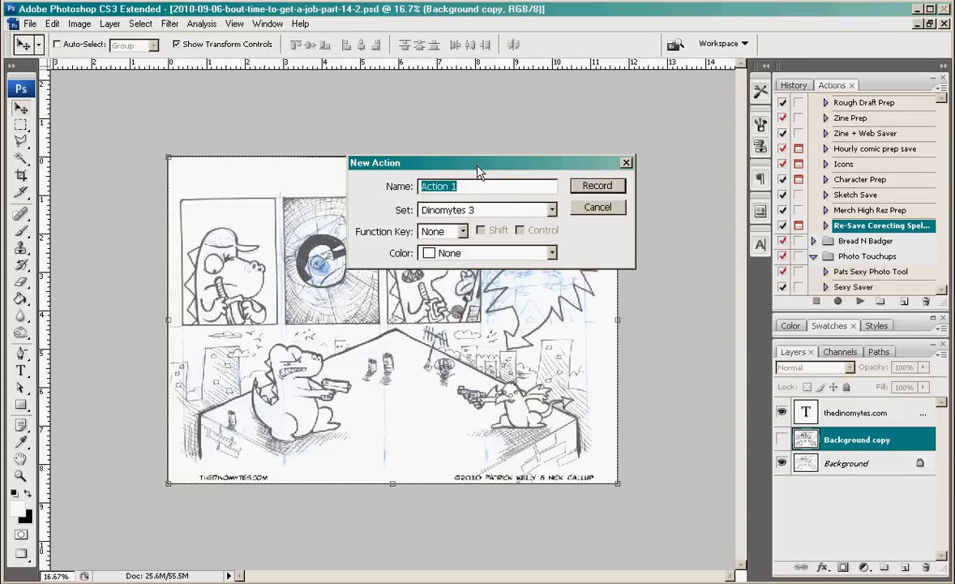
pyautogui.moveTo(448, 295)
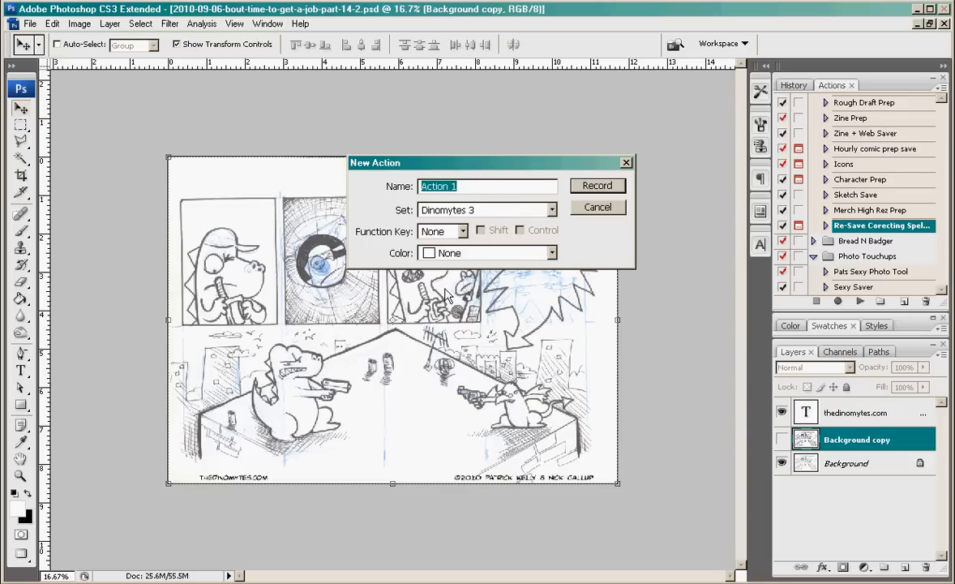
pyautogui.moveTo(541, 272)
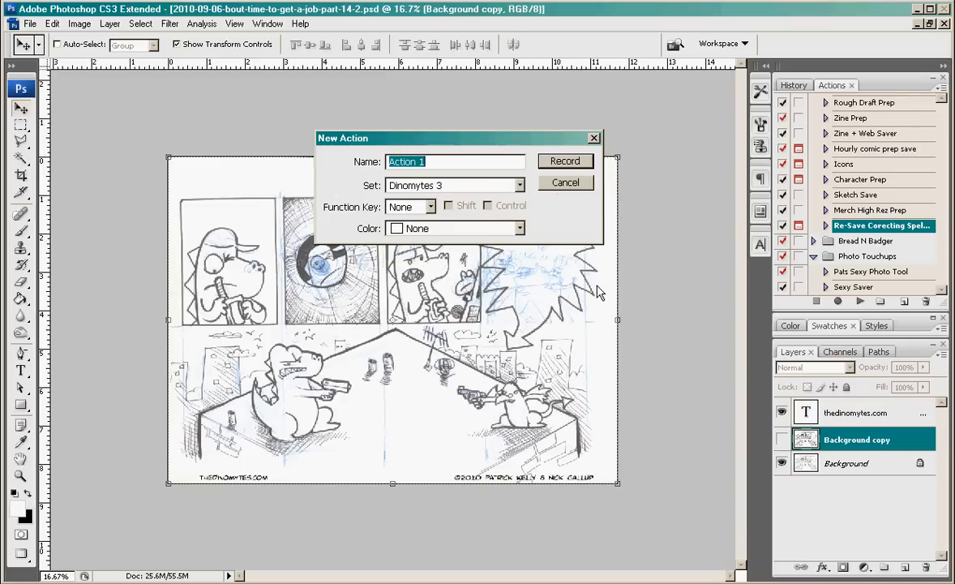
pyautogui.moveTo(136, 7)
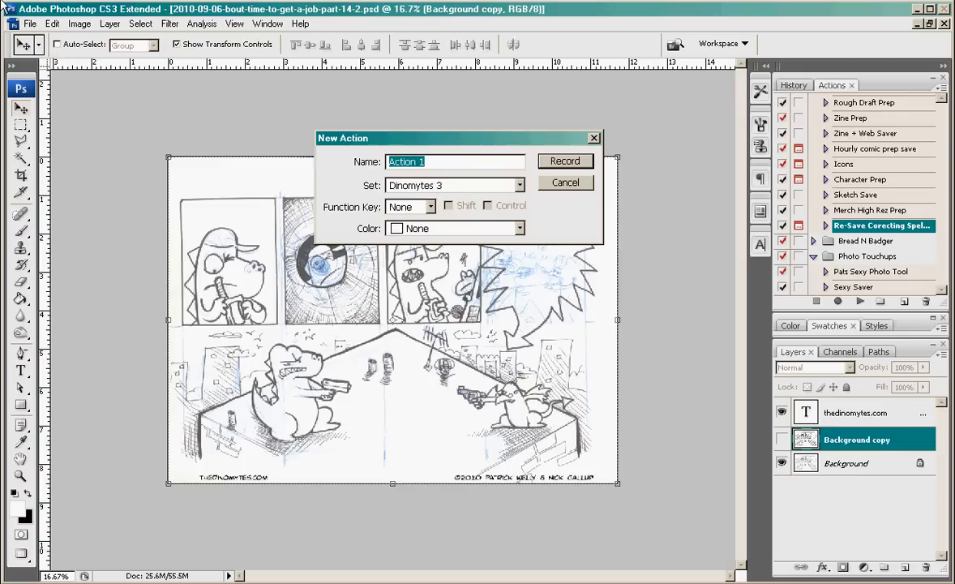
# Step: Name the new action 'comic prep' in the Dinomytes 3 set and begin recording
pyautogui.write('comp')
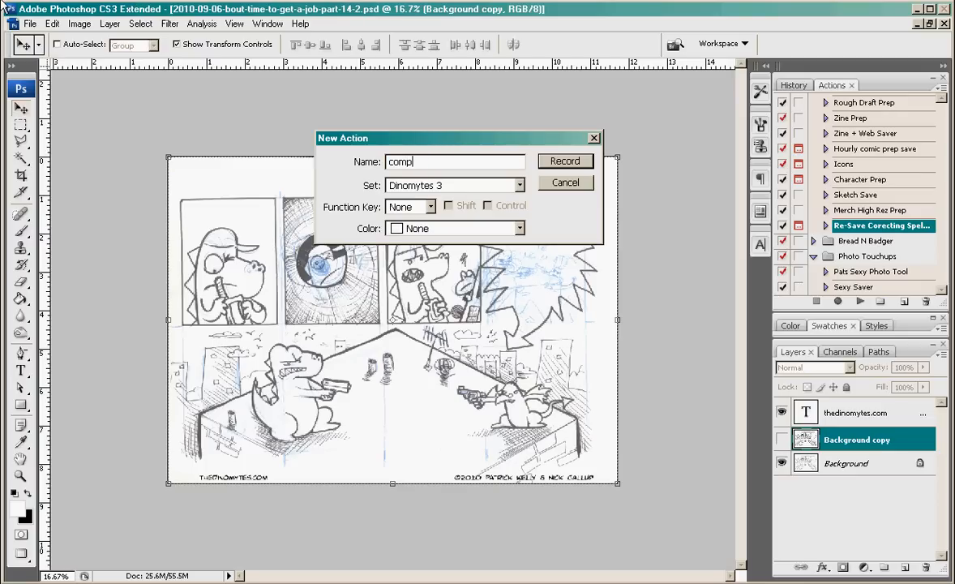
pyautogui.write('comi')
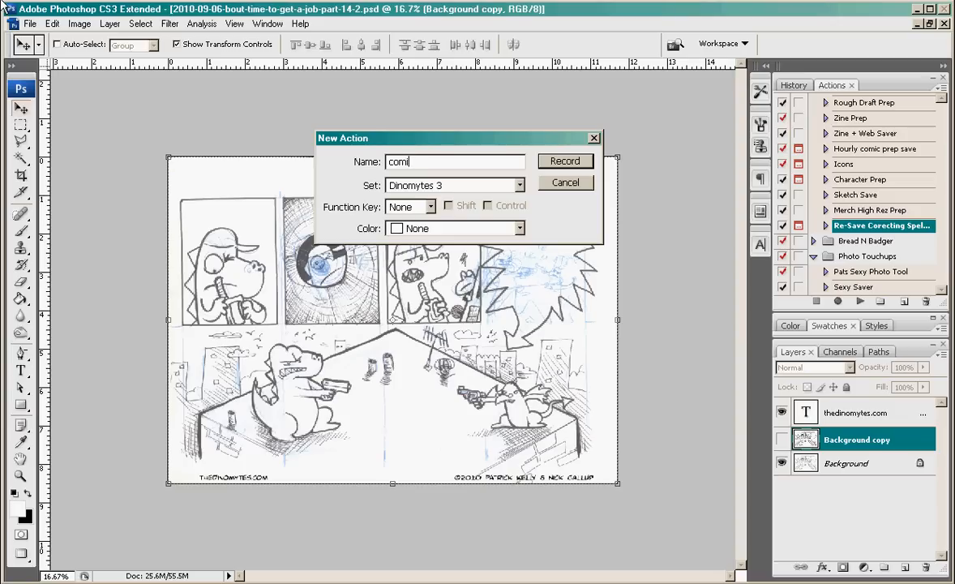
pyautogui.write('c prep')
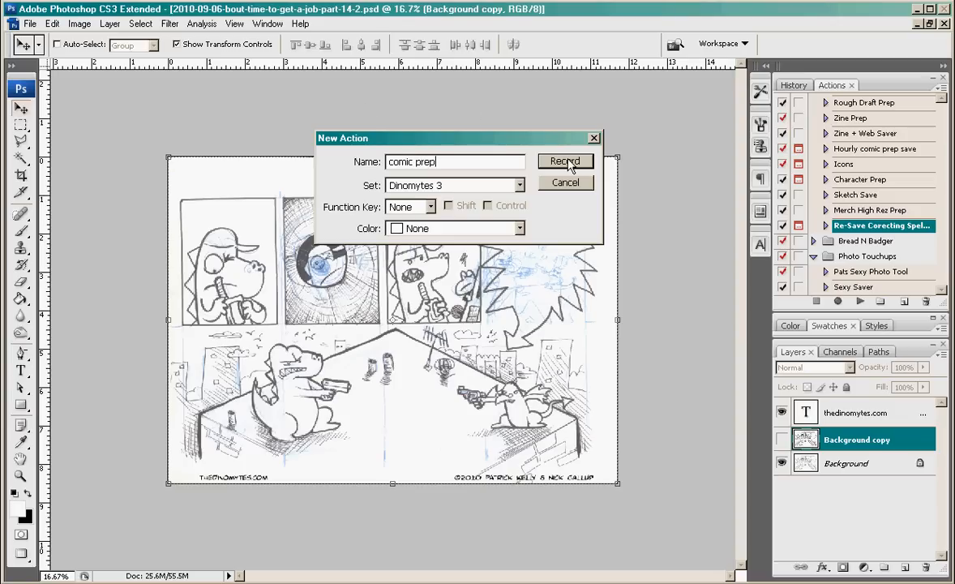
pyautogui.click(564, 162)
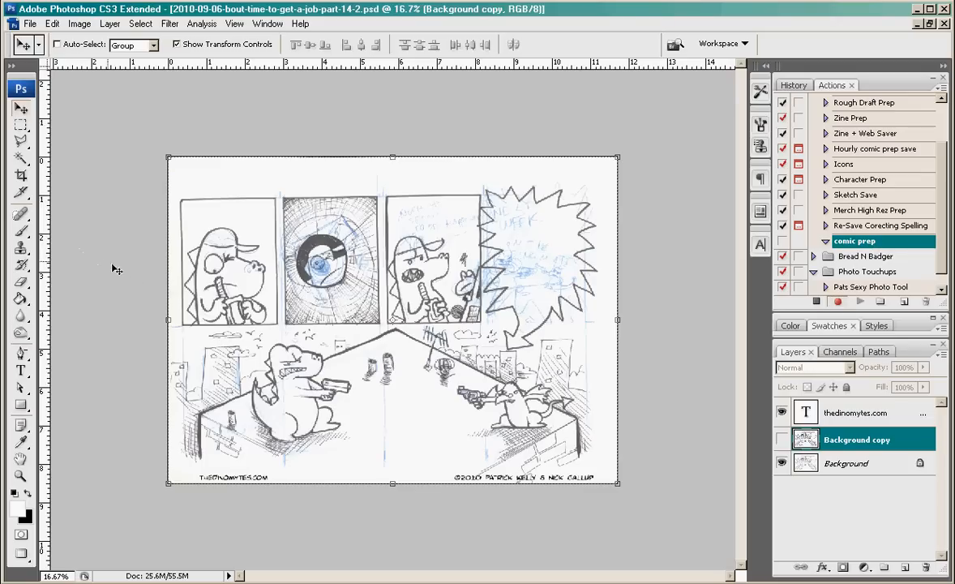
pyautogui.moveTo(337, 321)
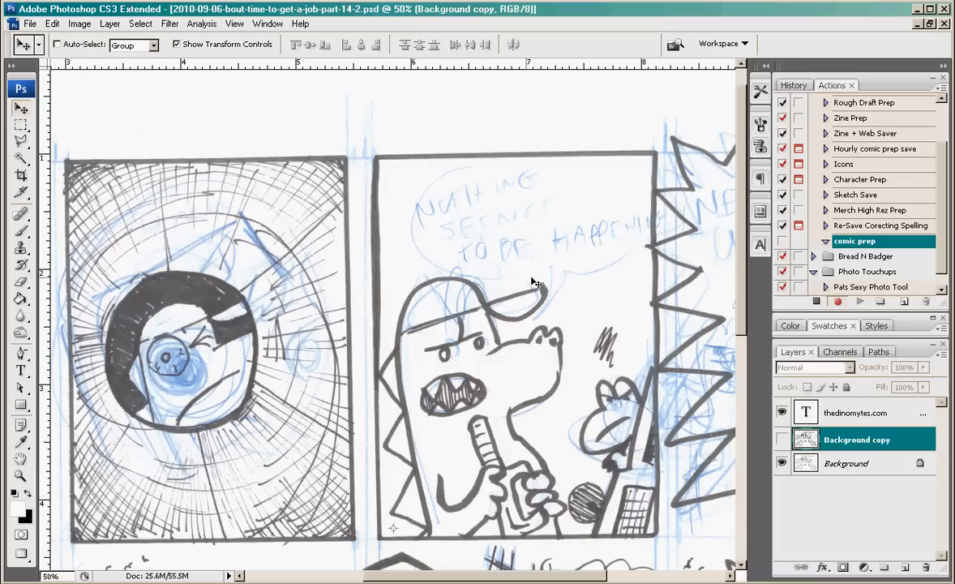
# Step: Select the original Background layer as the first recorded comic prep step
pyautogui.click(846, 463)
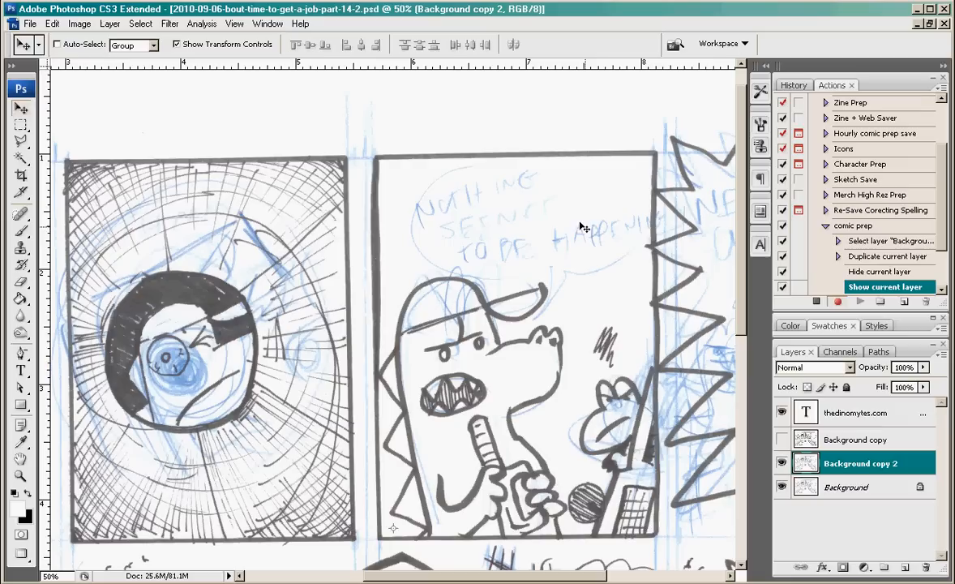
pyautogui.moveTo(392, 252)
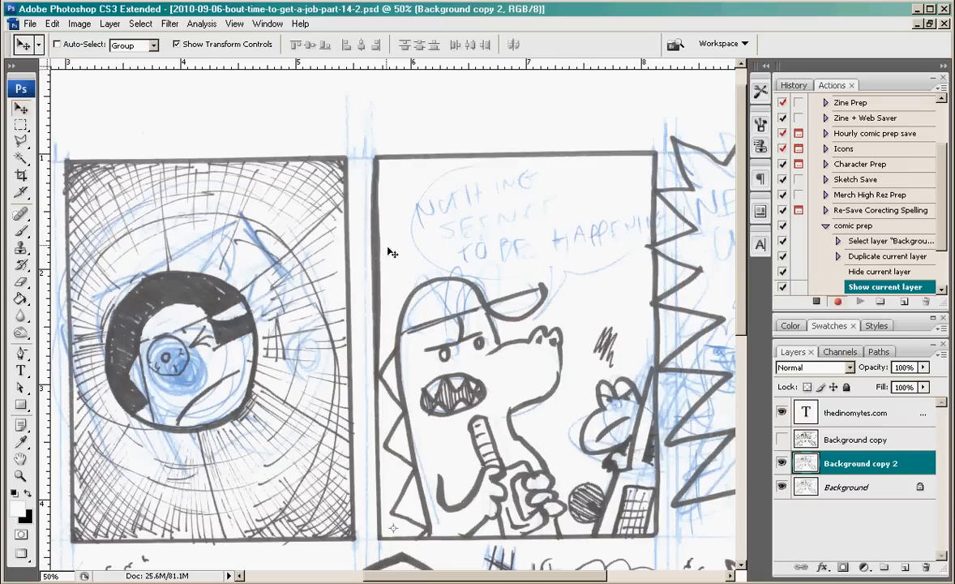
pyautogui.moveTo(559, 247)
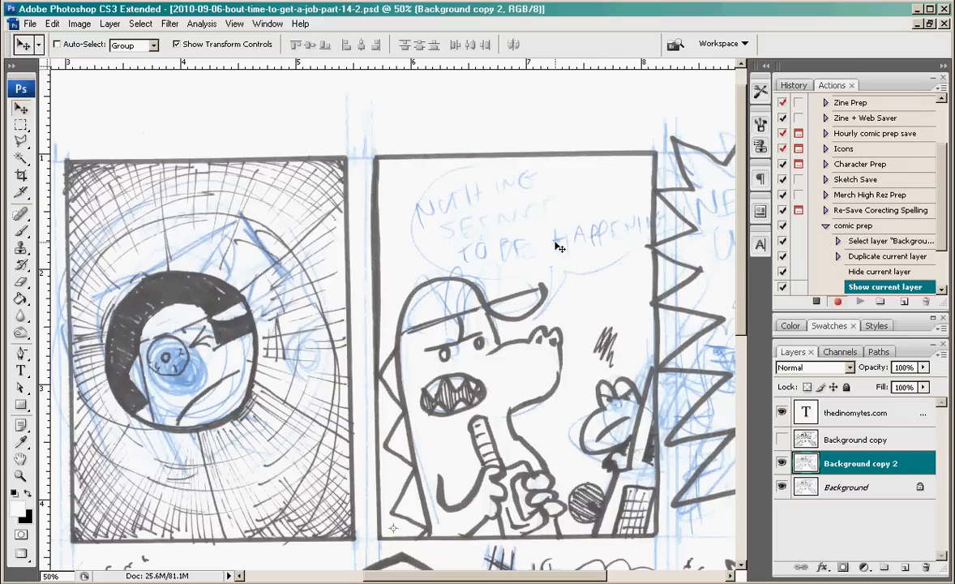
pyautogui.moveTo(715, 399)
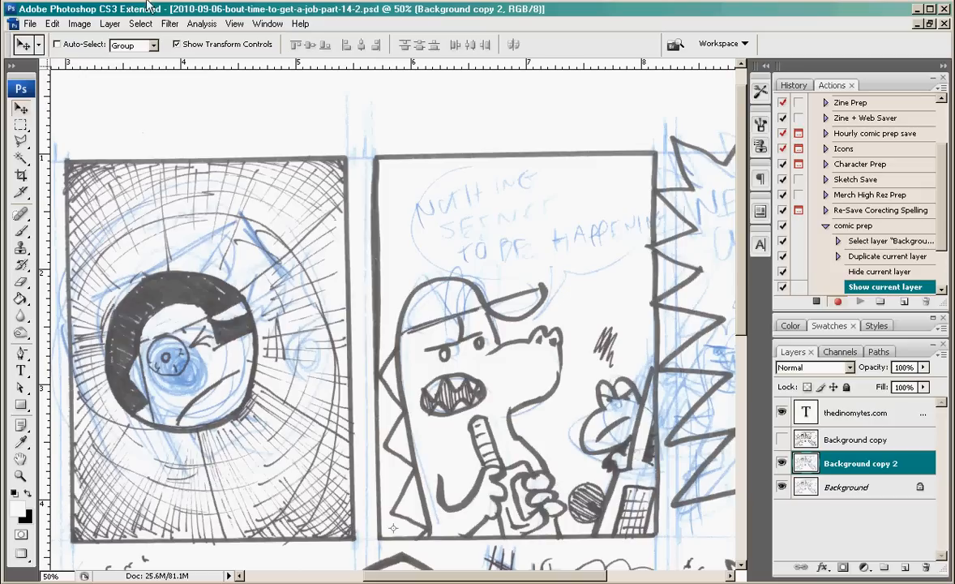
# Step: In Hue/Saturation, lighten the Blues range fully to white
pyautogui.click(78, 23)
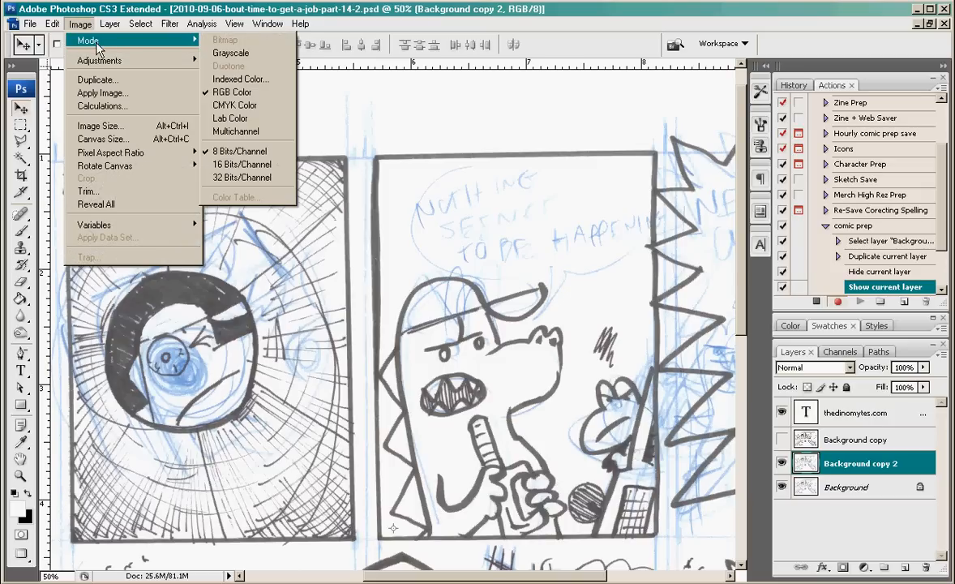
pyautogui.moveTo(99, 60)
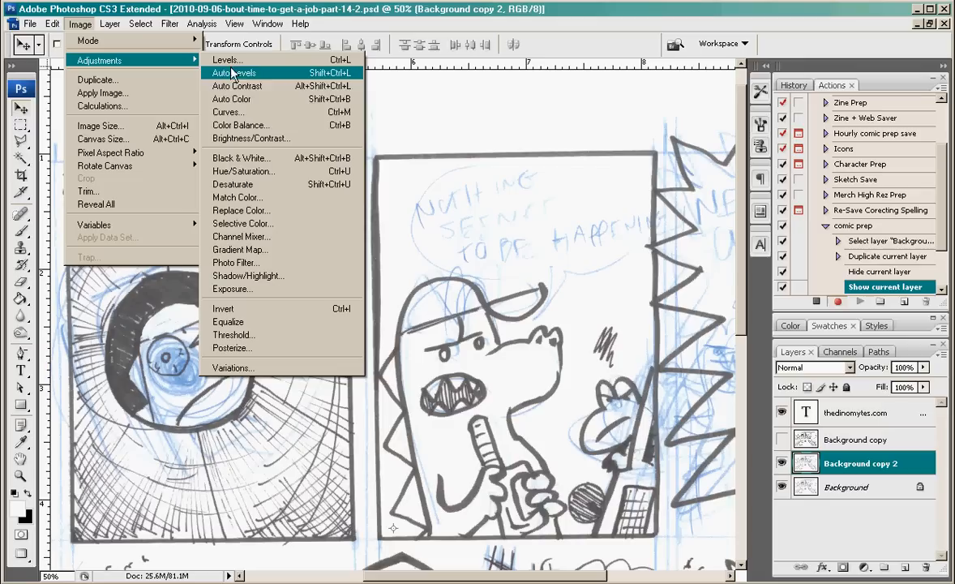
pyautogui.click(243, 172)
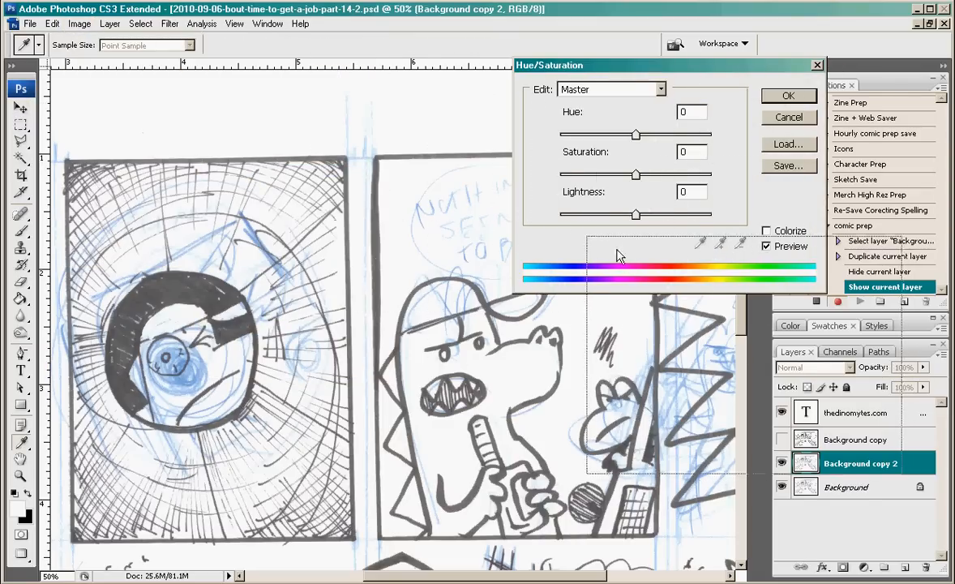
pyautogui.moveTo(550, 65); pyautogui.dragTo(595, 49)
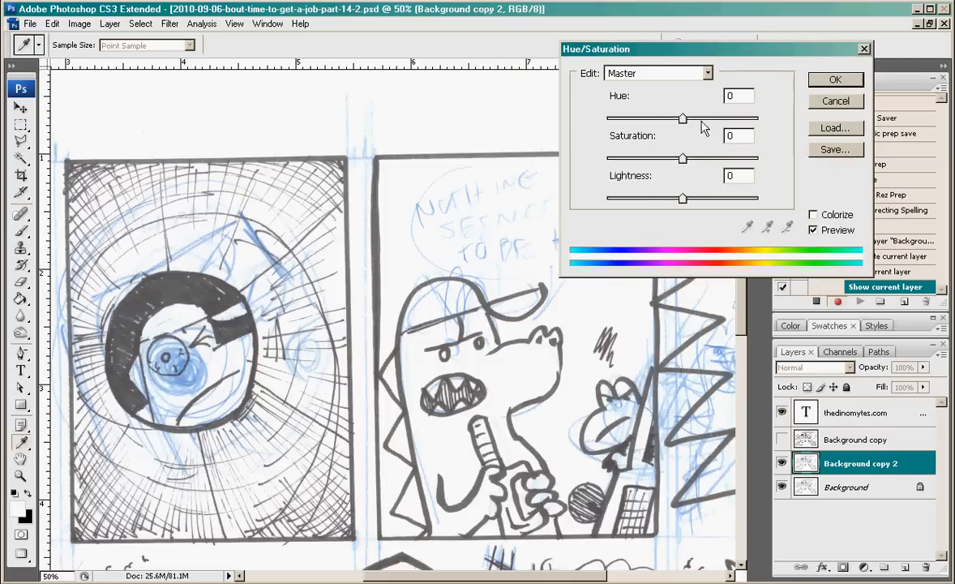
pyautogui.click(657, 73)
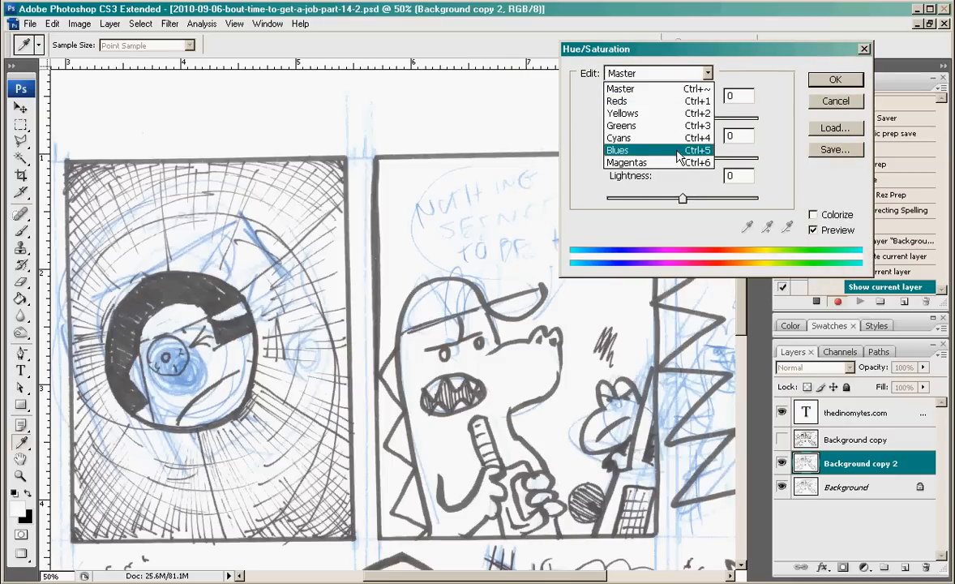
pyautogui.click(617, 149)
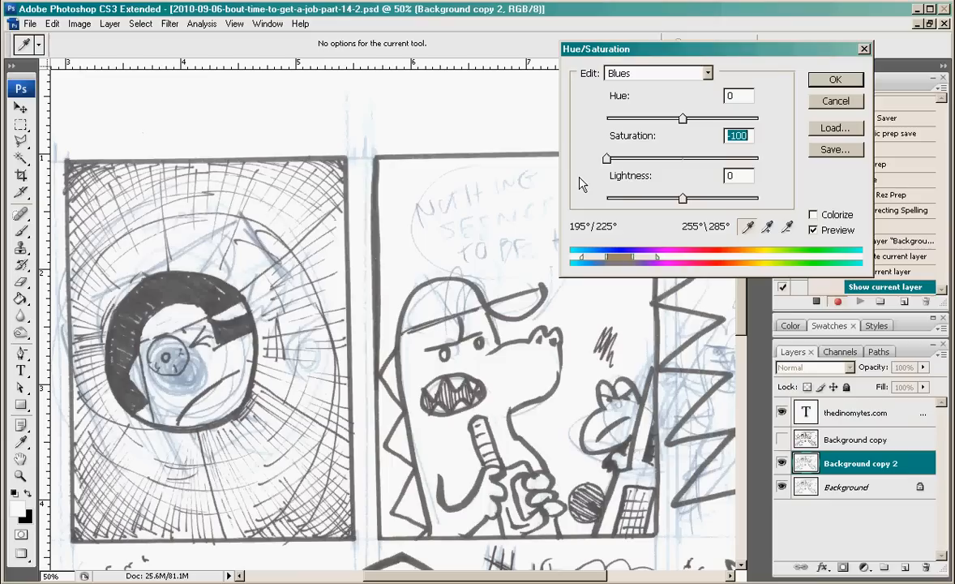
pyautogui.moveTo(681, 198); pyautogui.dragTo(754, 198)
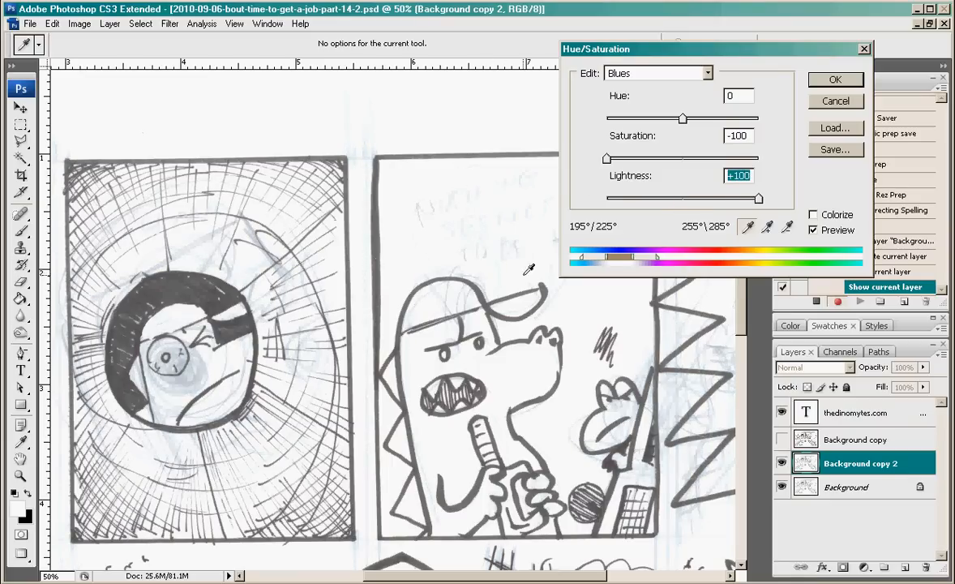
# Step: Lighten the Cyans range to white as well and apply the Hue/Saturation adjustment
pyautogui.click(656, 73)
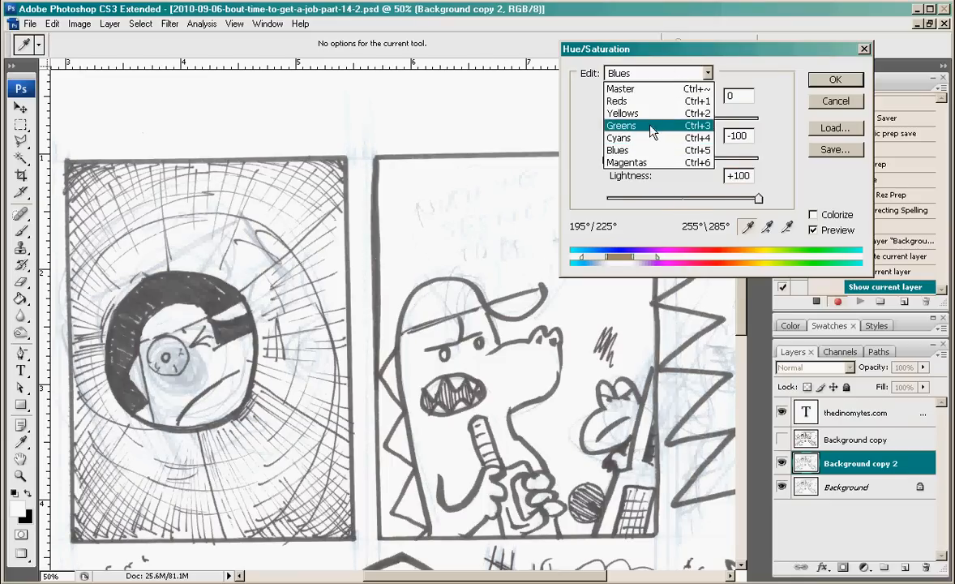
pyautogui.click(618, 138)
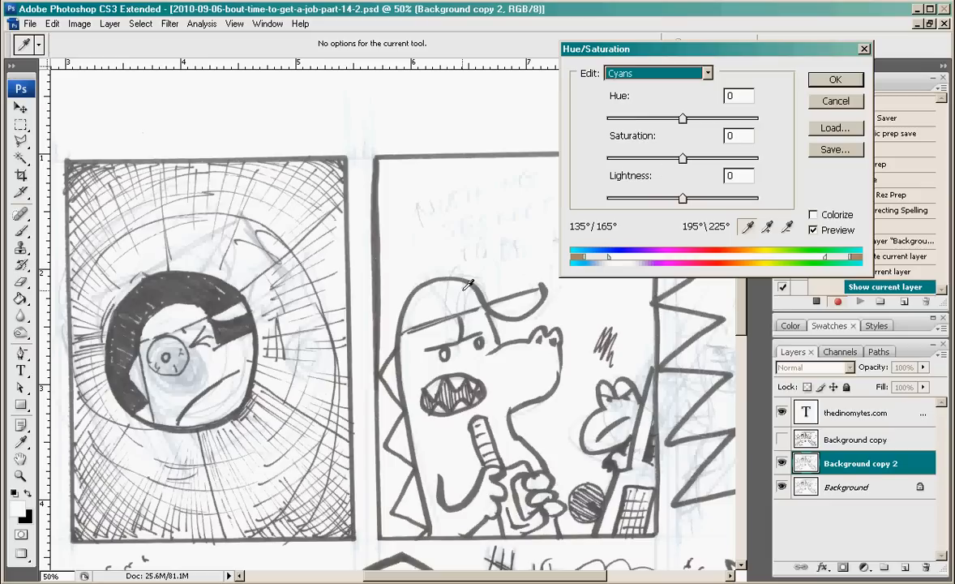
pyautogui.moveTo(214, 256)
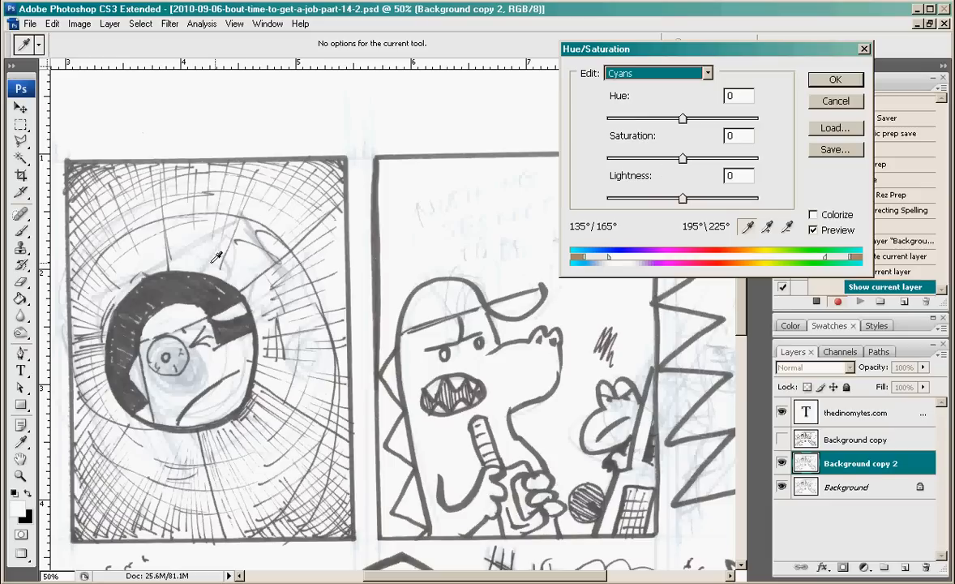
pyautogui.moveTo(305, 334)
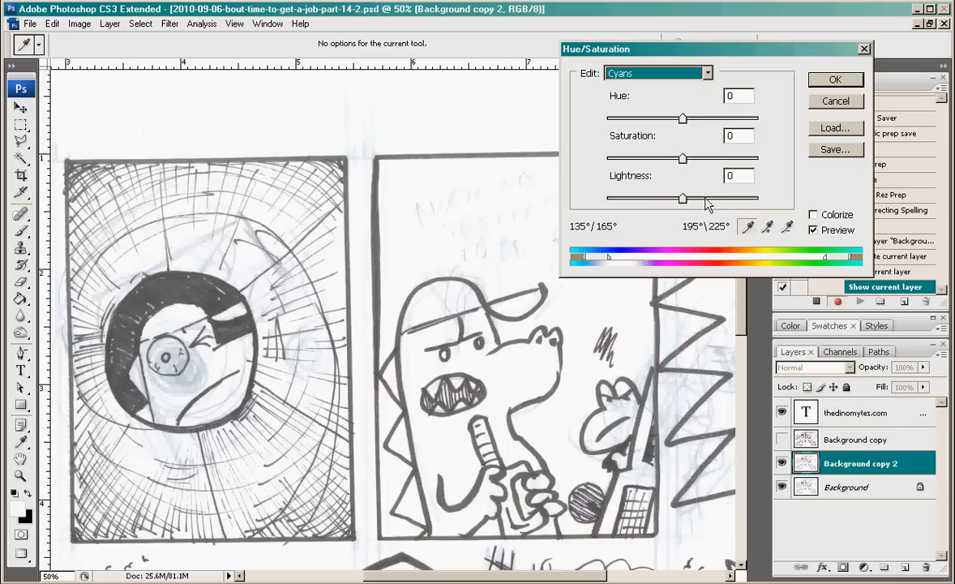
pyautogui.moveTo(684, 197); pyautogui.dragTo(760, 198)
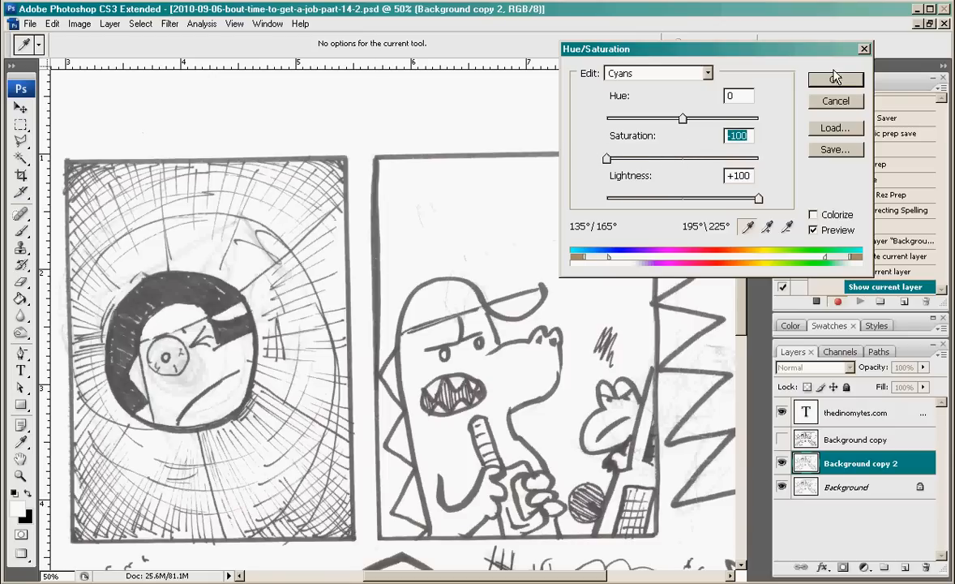
pyautogui.click(837, 77)
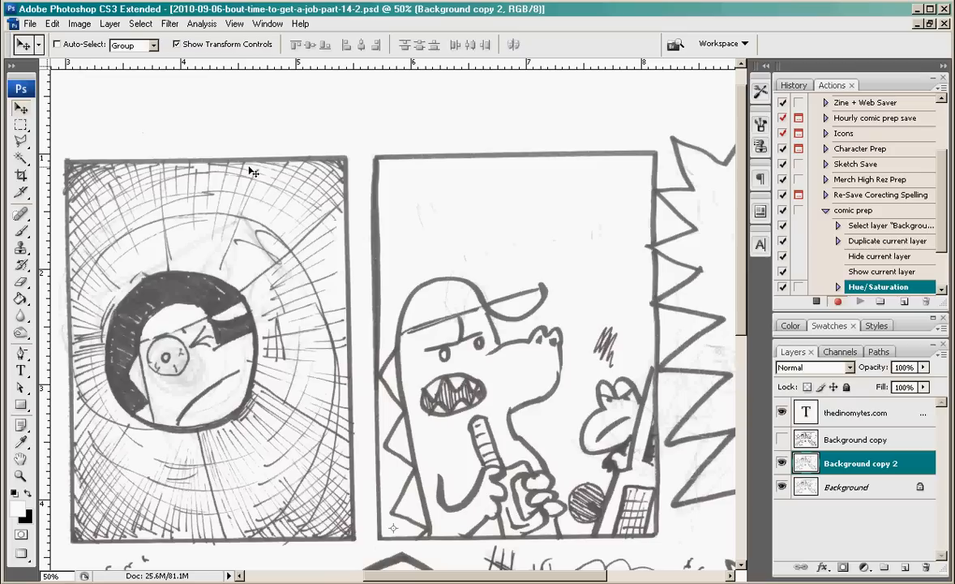
pyautogui.moveTo(462, 525)
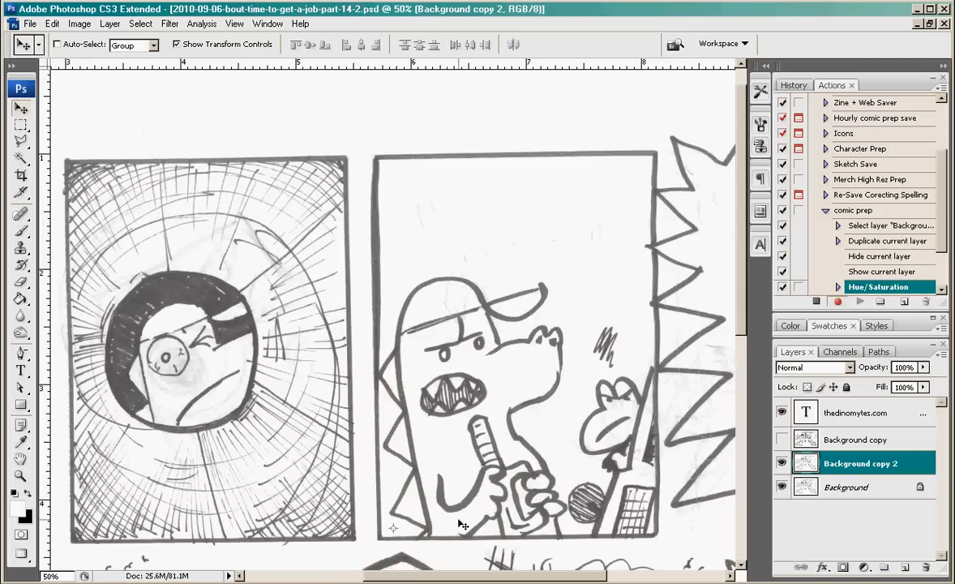
pyautogui.moveTo(603, 138)
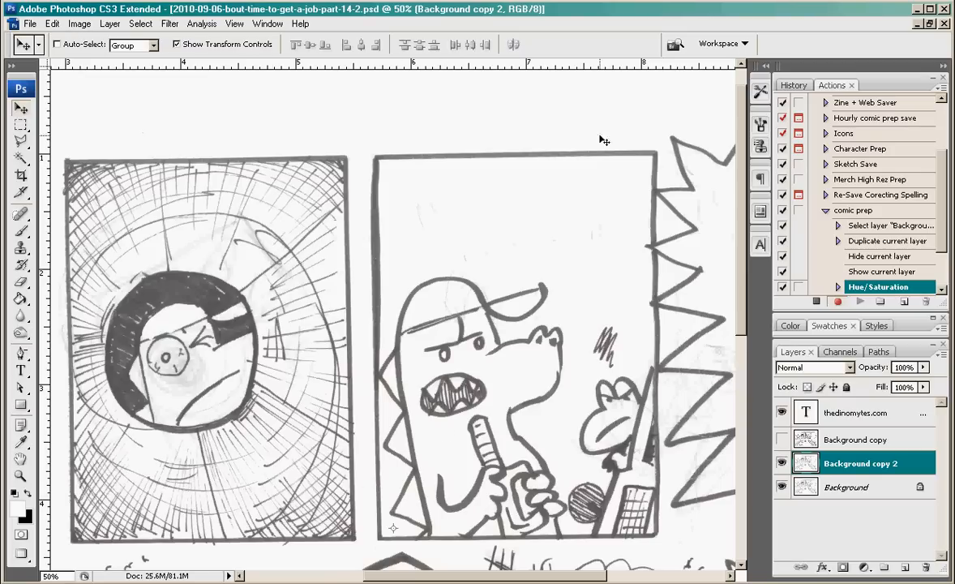
pyautogui.moveTo(794, 234)
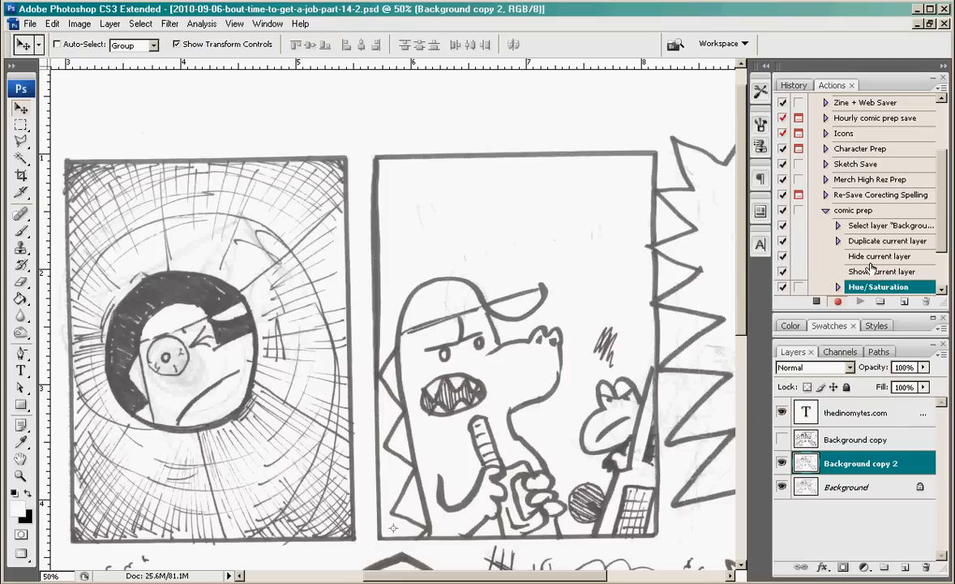
pyautogui.moveTo(862, 259)
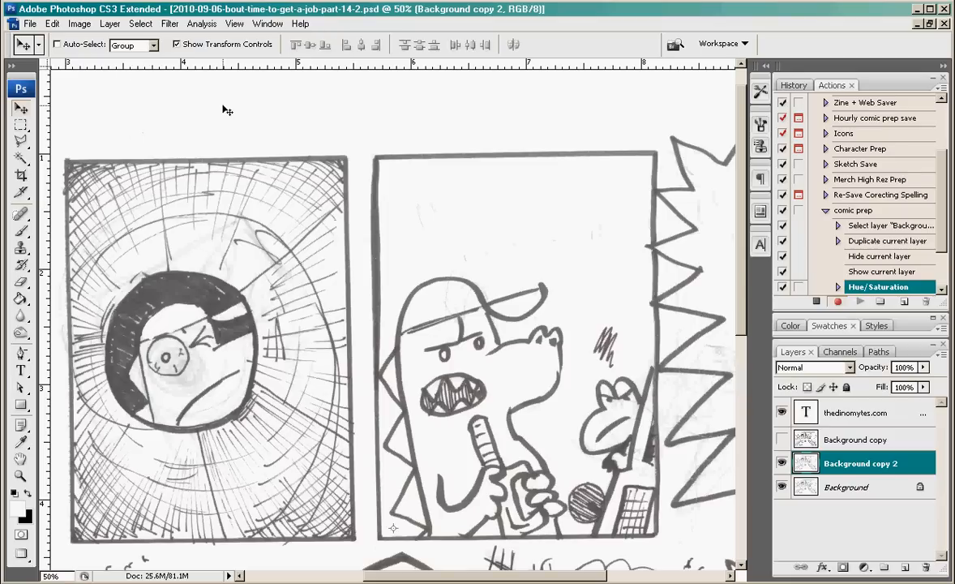
pyautogui.moveTo(94, 29)
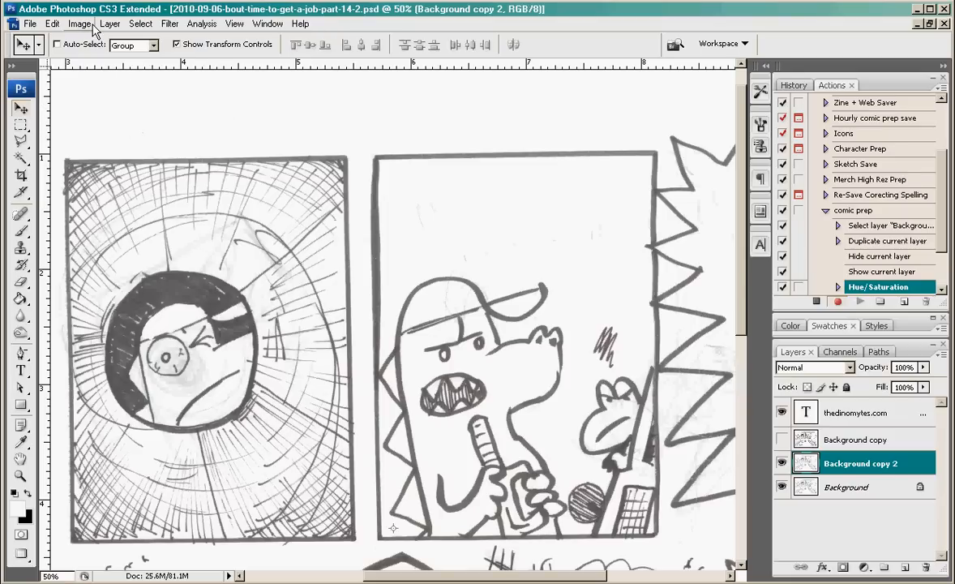
# Step: In Levels, raise the shadow input point so the ink lines turn solid black
pyautogui.click(79, 22)
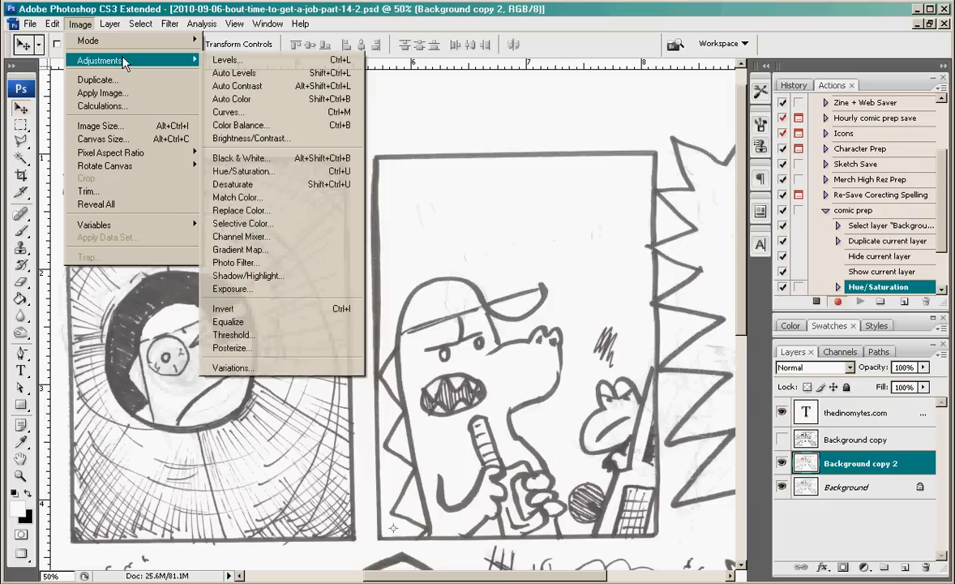
pyautogui.click(227, 58)
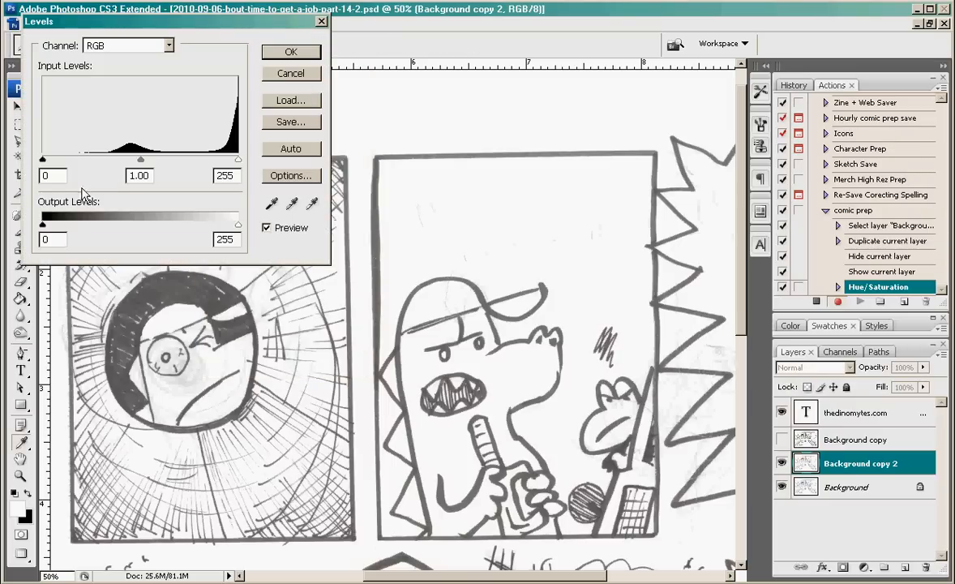
pyautogui.moveTo(42, 159); pyautogui.dragTo(127, 159)
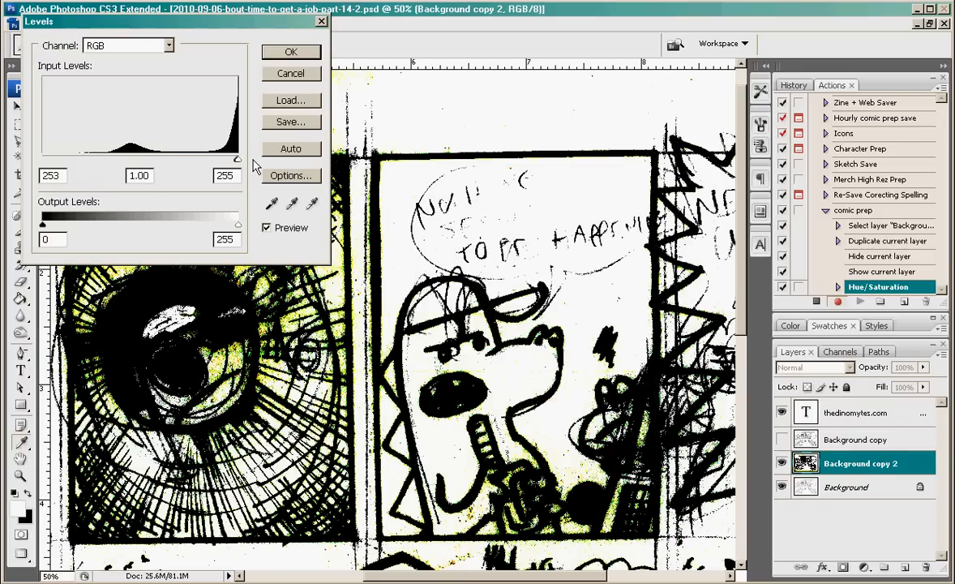
pyautogui.moveTo(237, 159); pyautogui.dragTo(176, 159)
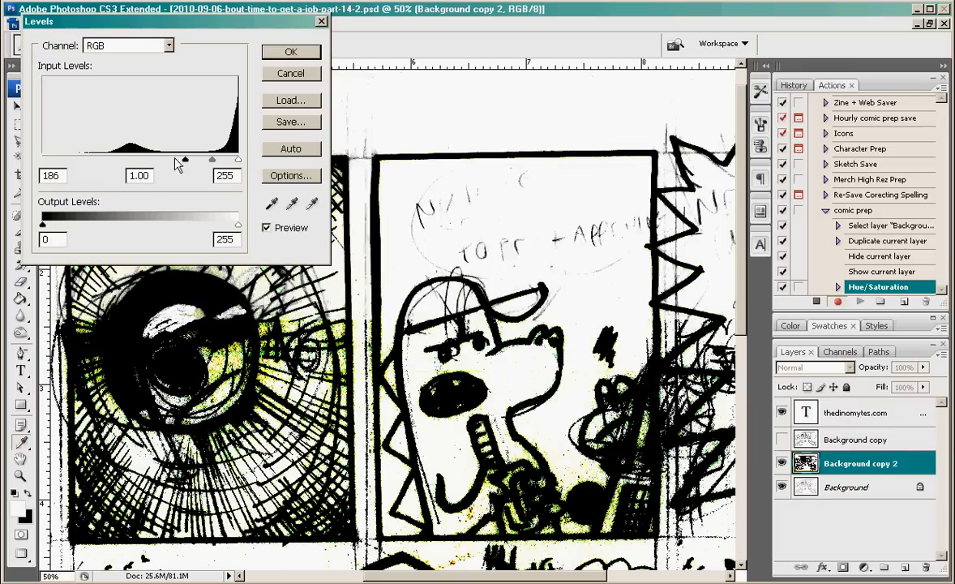
pyautogui.moveTo(186, 160); pyautogui.dragTo(138, 160)
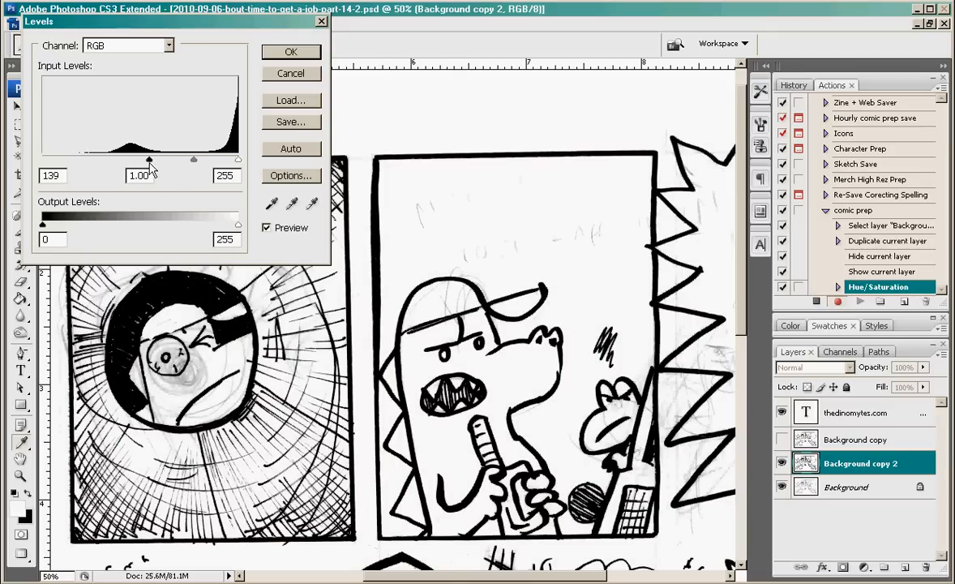
# Step: Lower the highlight point to whiten the paper and apply the Levels adjustment (145, 1.00, 219)
pyautogui.moveTo(149, 159); pyautogui.dragTo(146, 159)
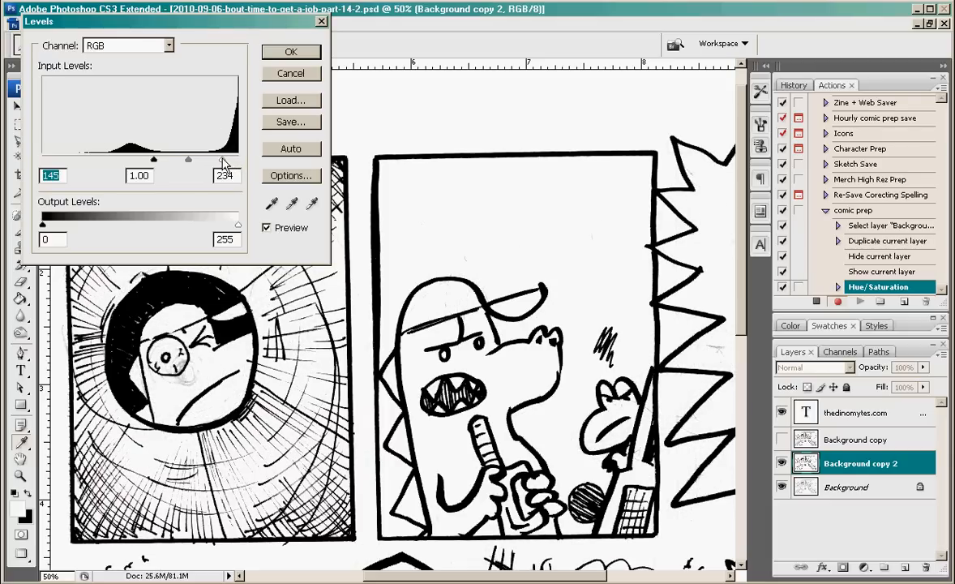
pyautogui.moveTo(225, 159); pyautogui.dragTo(209, 159)
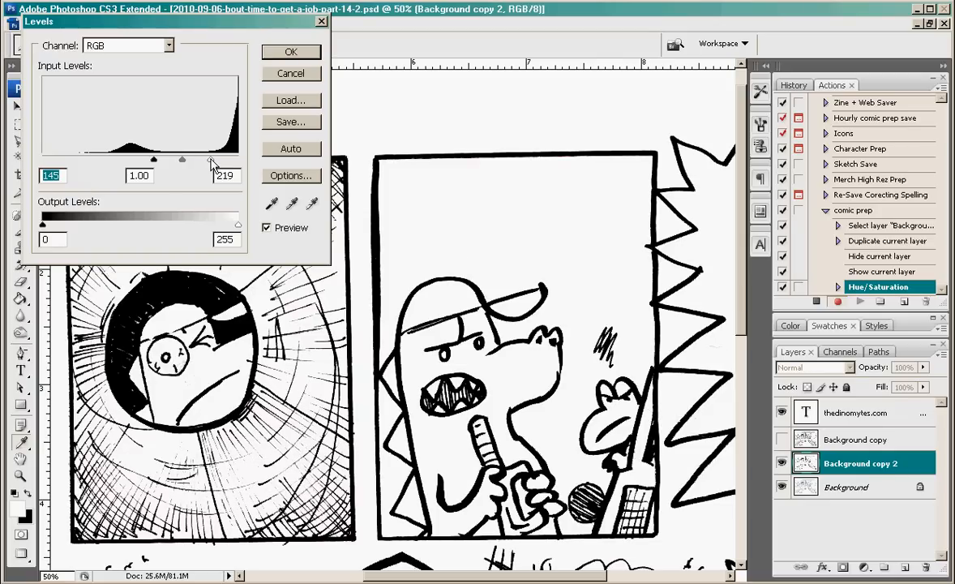
pyautogui.tripleClick(225, 175)
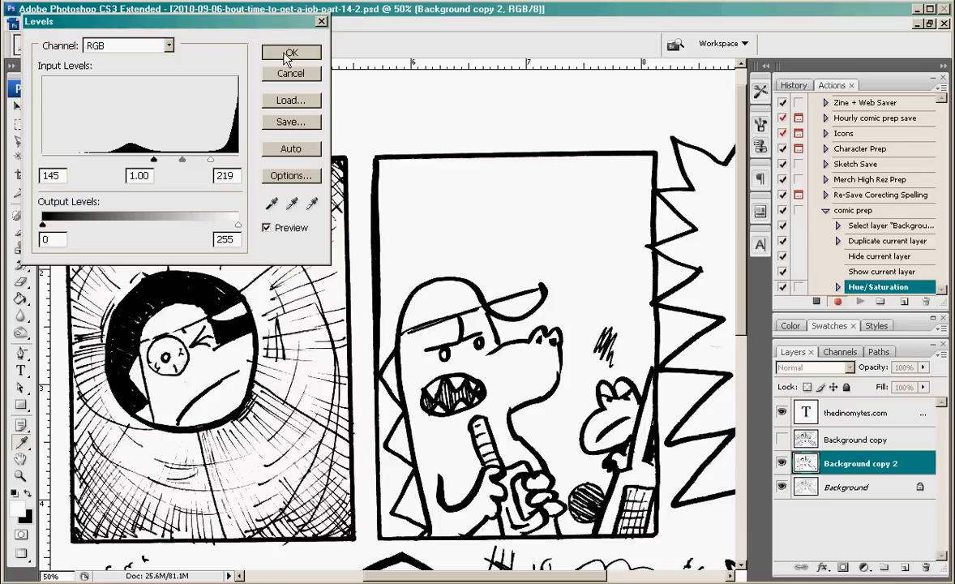
pyautogui.click(292, 52)
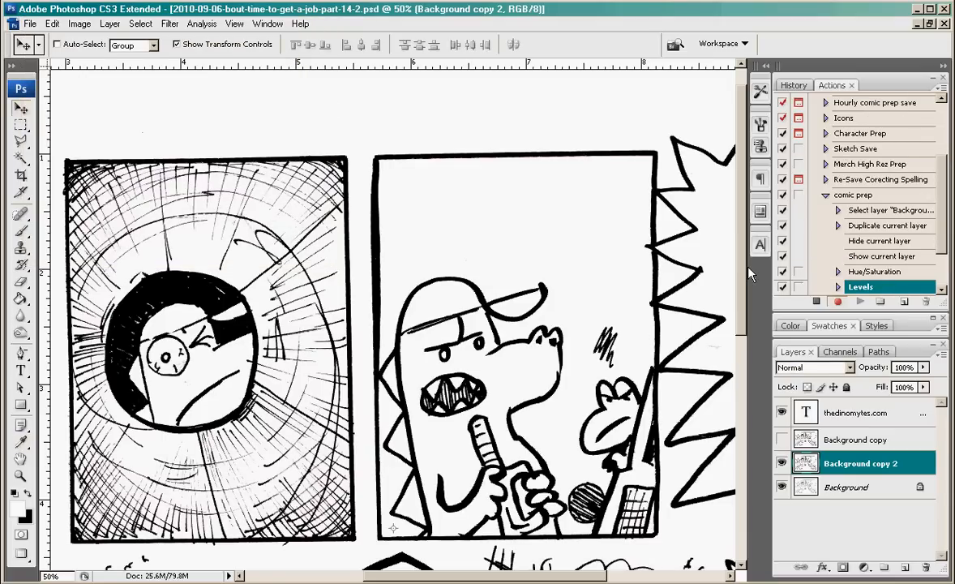
pyautogui.scroll(-3)
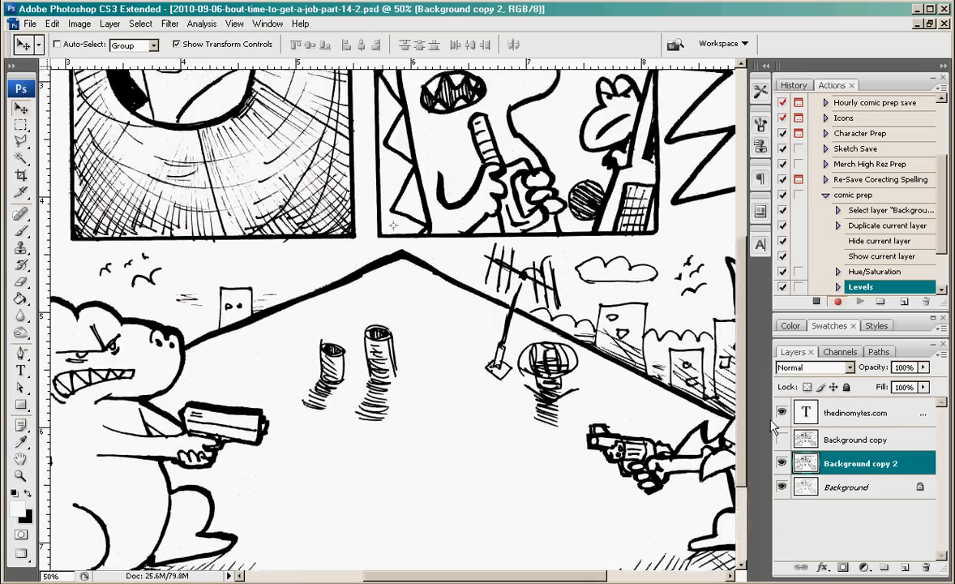
pyautogui.scroll(-3)
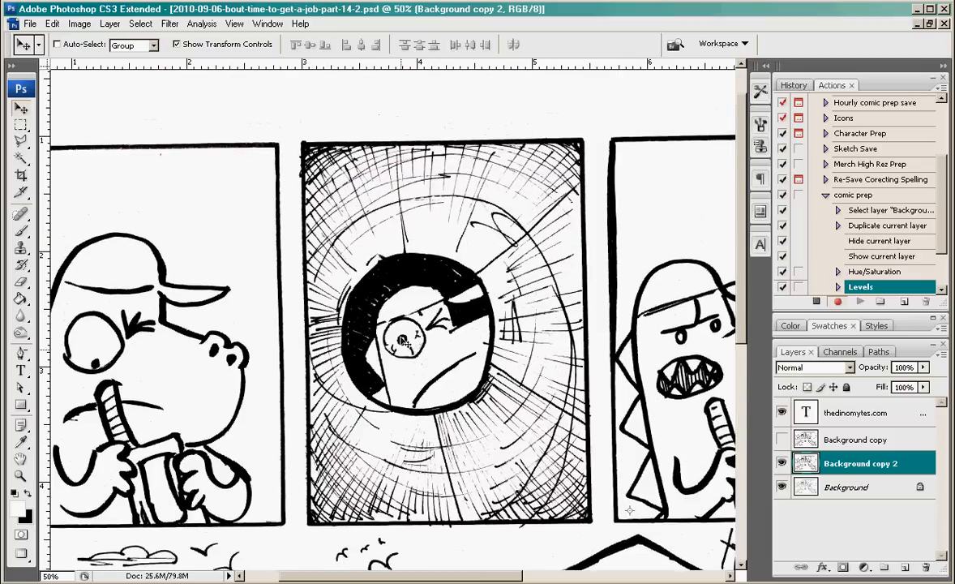
pyautogui.scroll(-3)
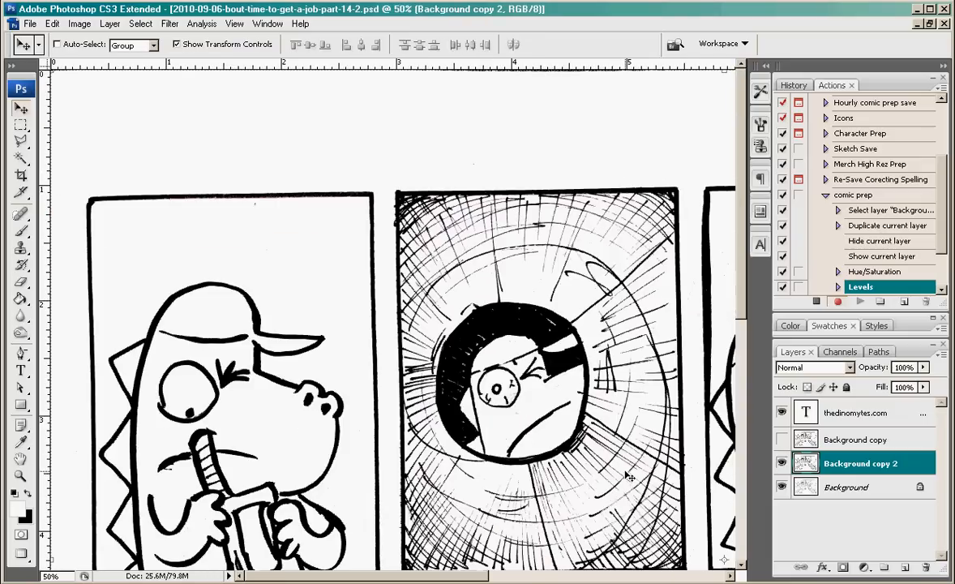
pyautogui.moveTo(57, 19)
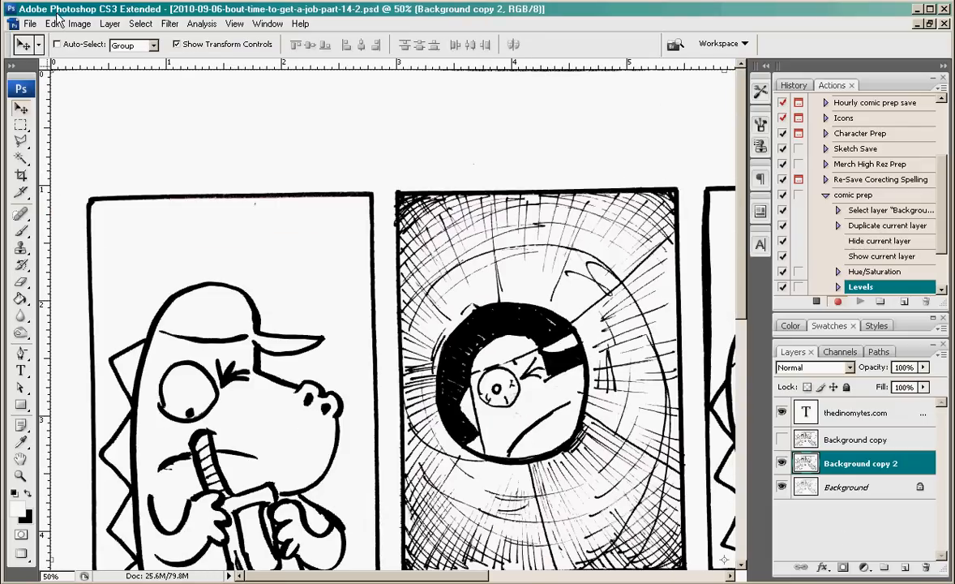
# Step: Convert the page to Grayscale mode without flattening layers, discarding colour information
pyautogui.click(77, 23)
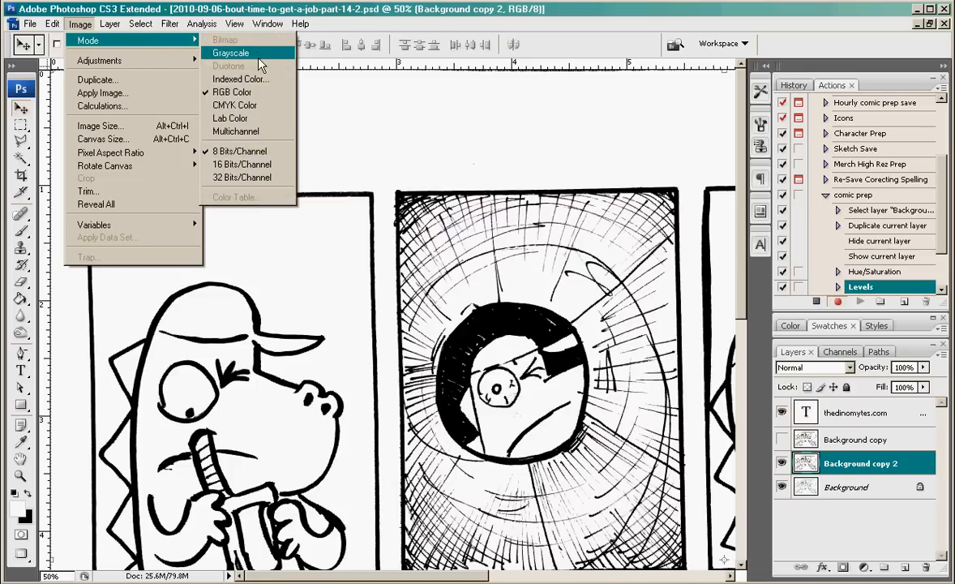
pyautogui.click(230, 52)
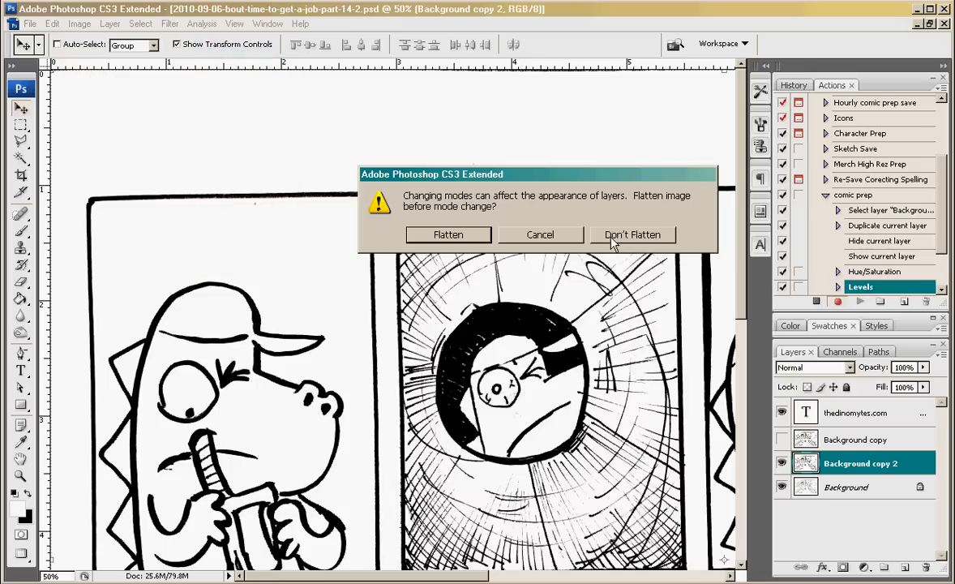
pyautogui.click(632, 234)
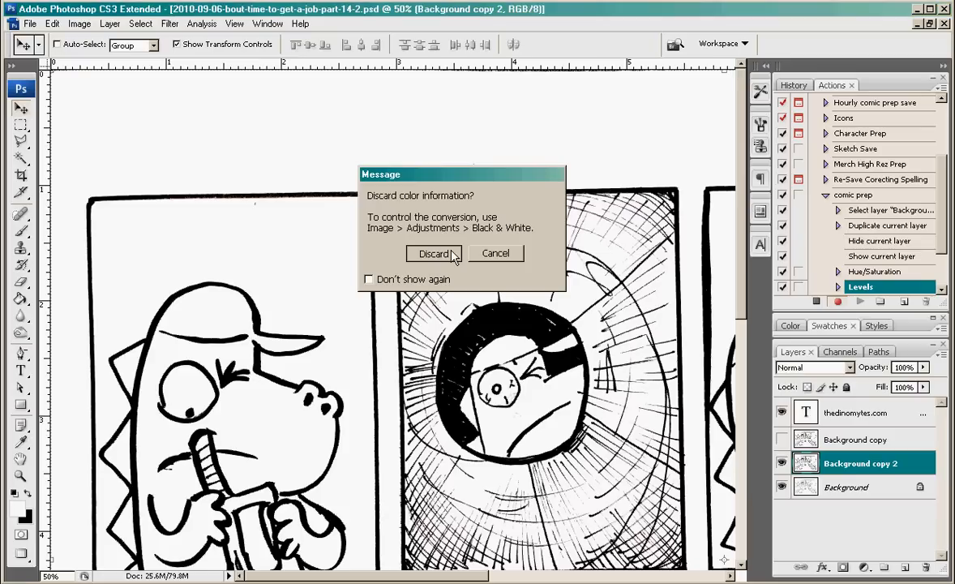
pyautogui.click(433, 253)
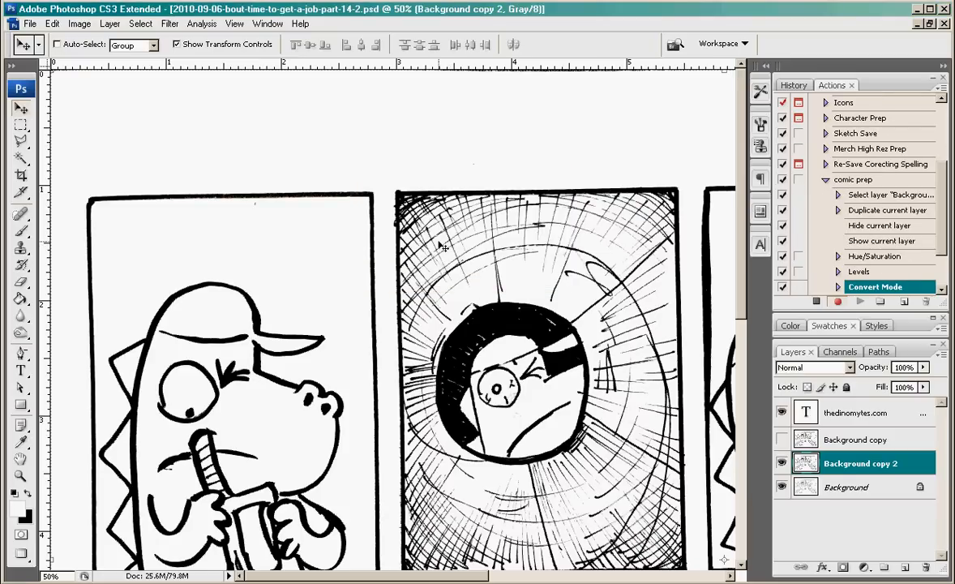
pyautogui.scroll(-3)
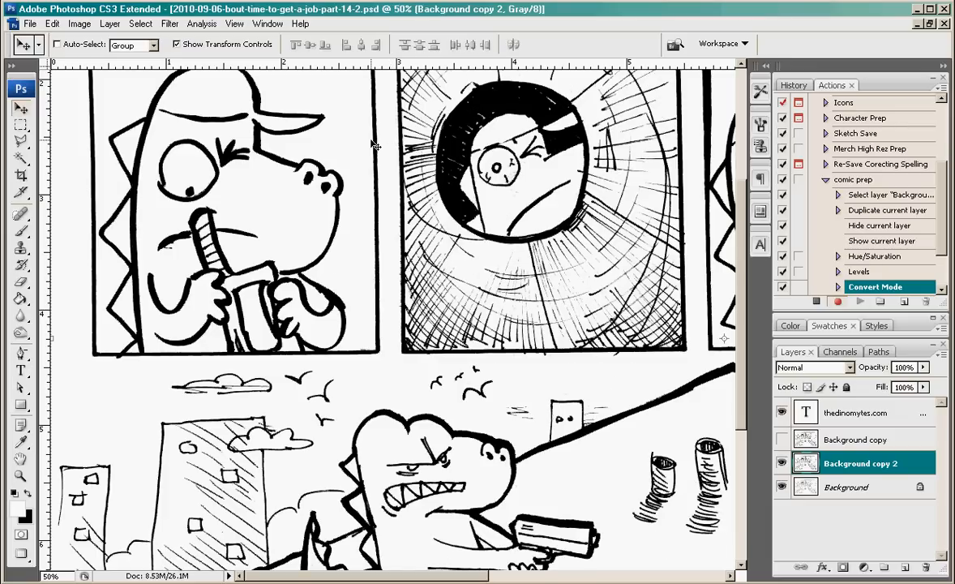
pyautogui.scroll(3)
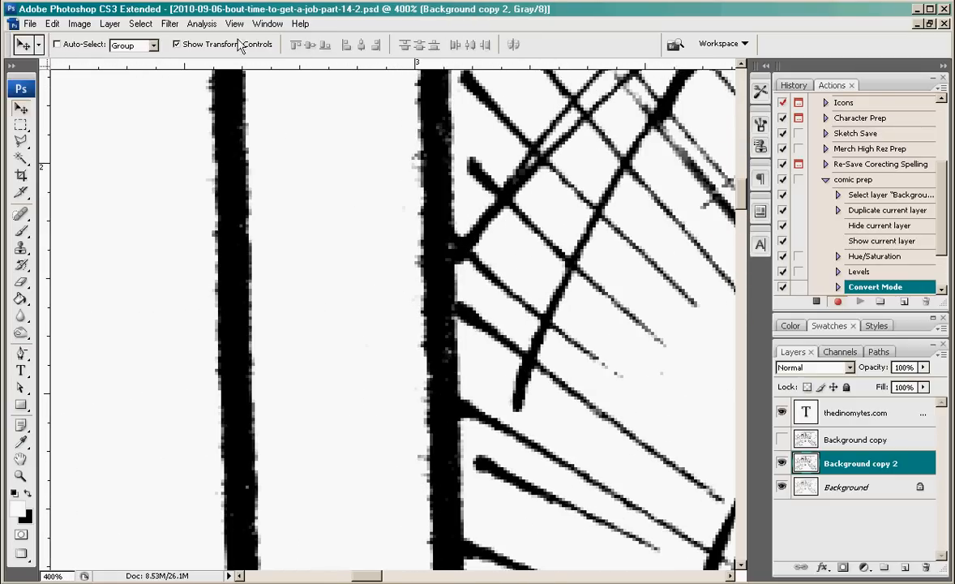
pyautogui.moveTo(201, 29)
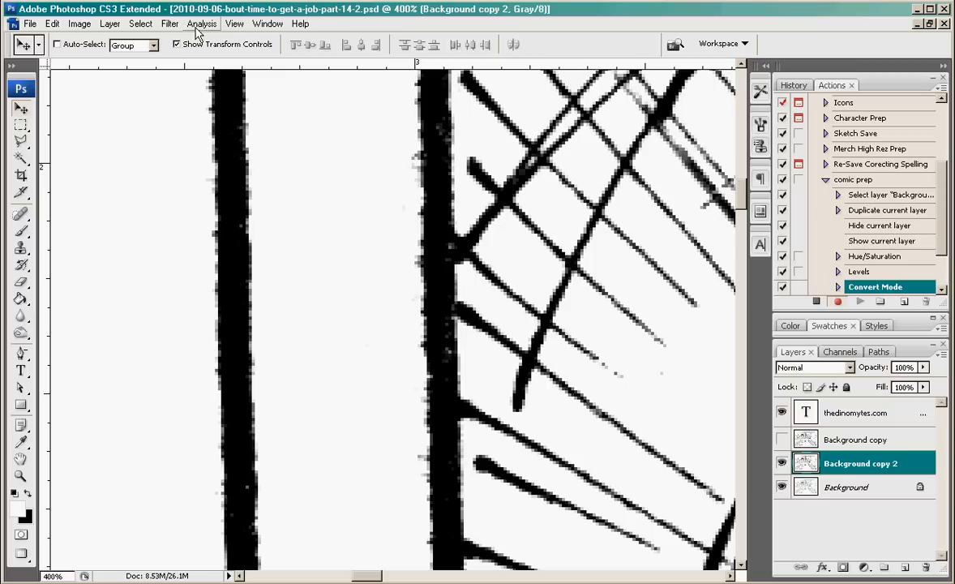
# Step: Apply a slight Gaussian Blur to Background copy 2 to soften jagged line edges
pyautogui.click(168, 22)
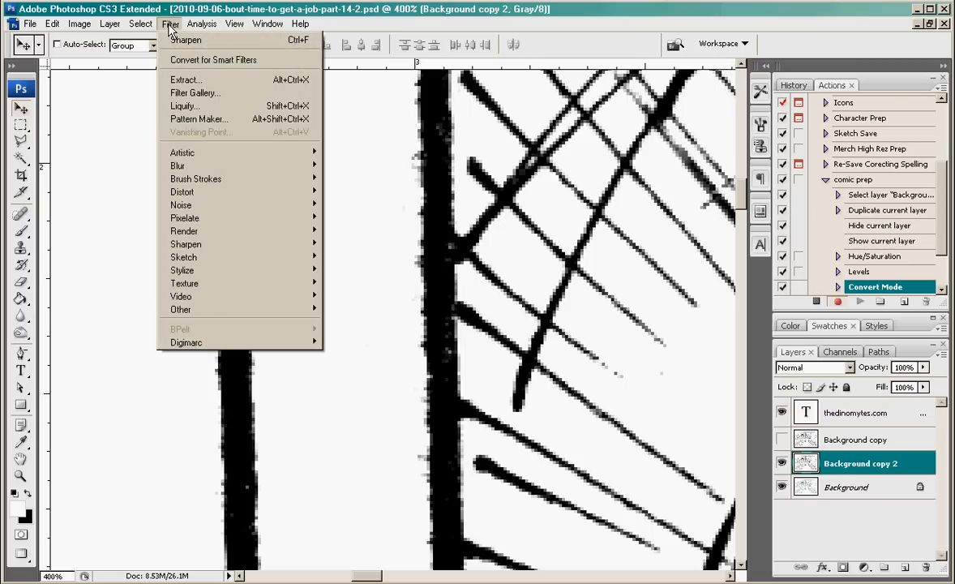
pyautogui.moveTo(182, 269)
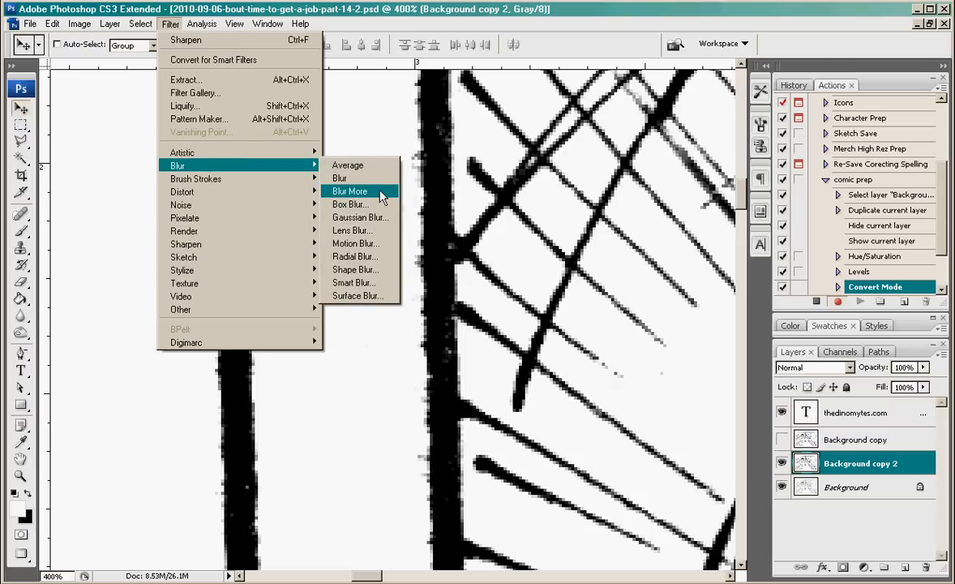
pyautogui.click(360, 218)
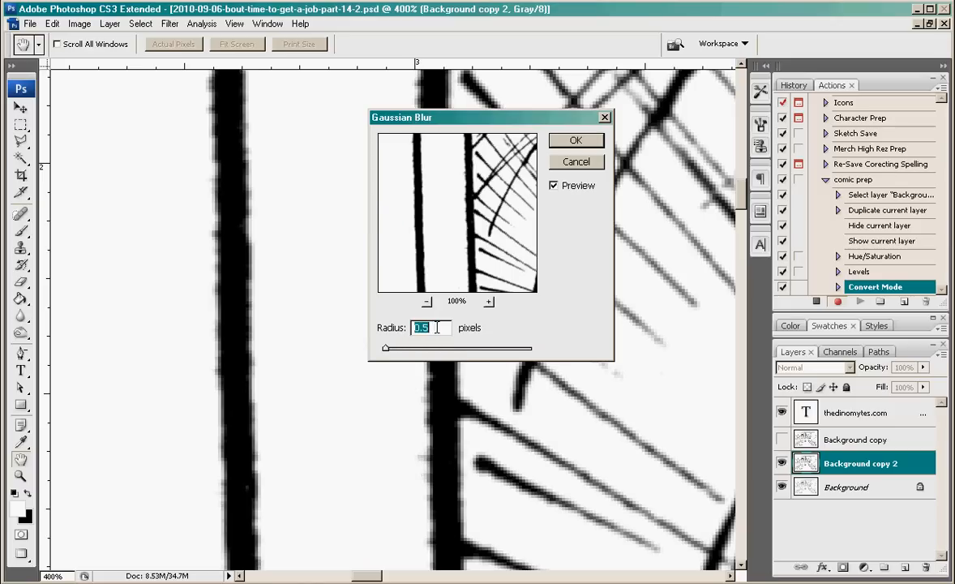
pyautogui.click(576, 140)
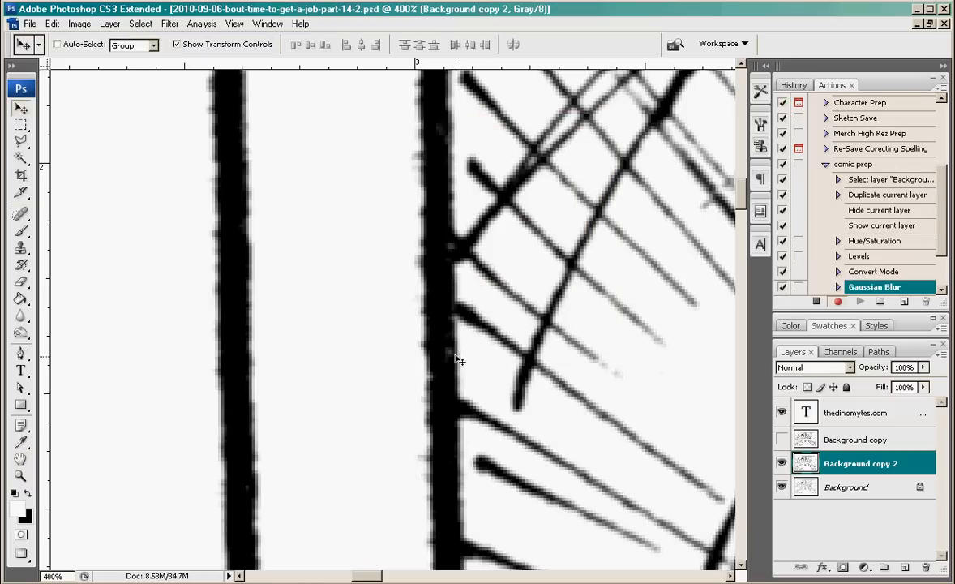
pyautogui.moveTo(490, 331)
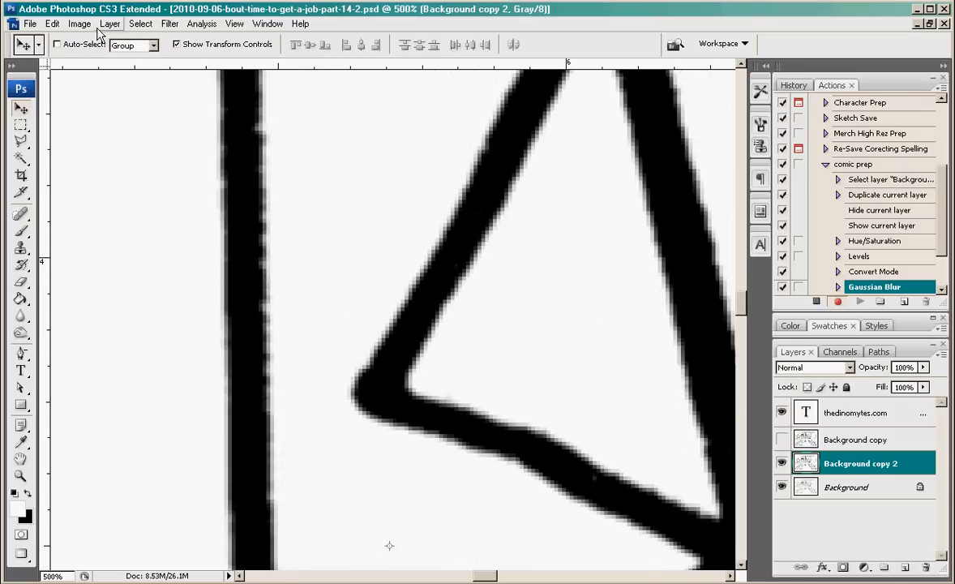
# Step: Apply the Sharpen filter to the blurred line art on Background copy 2
pyautogui.click(168, 22)
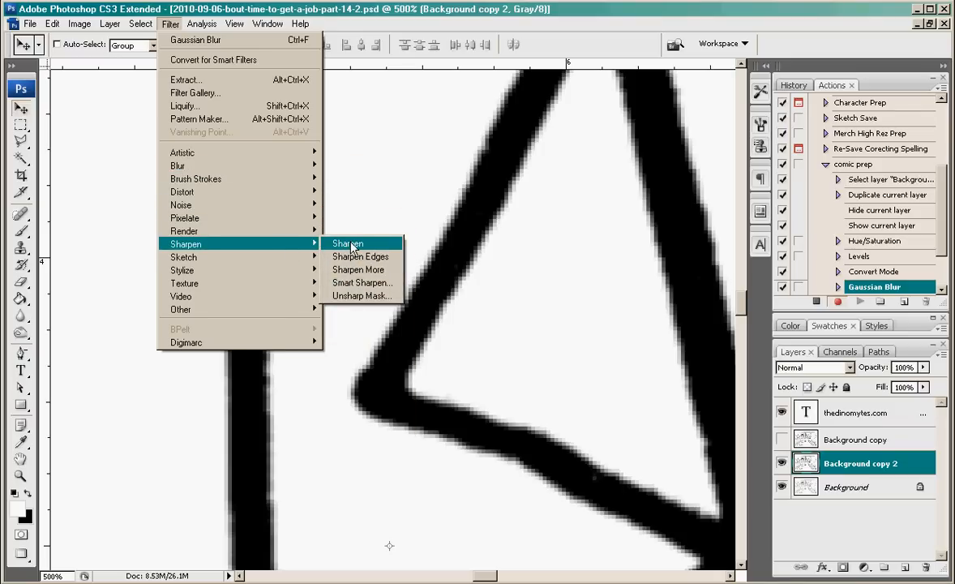
pyautogui.click(347, 243)
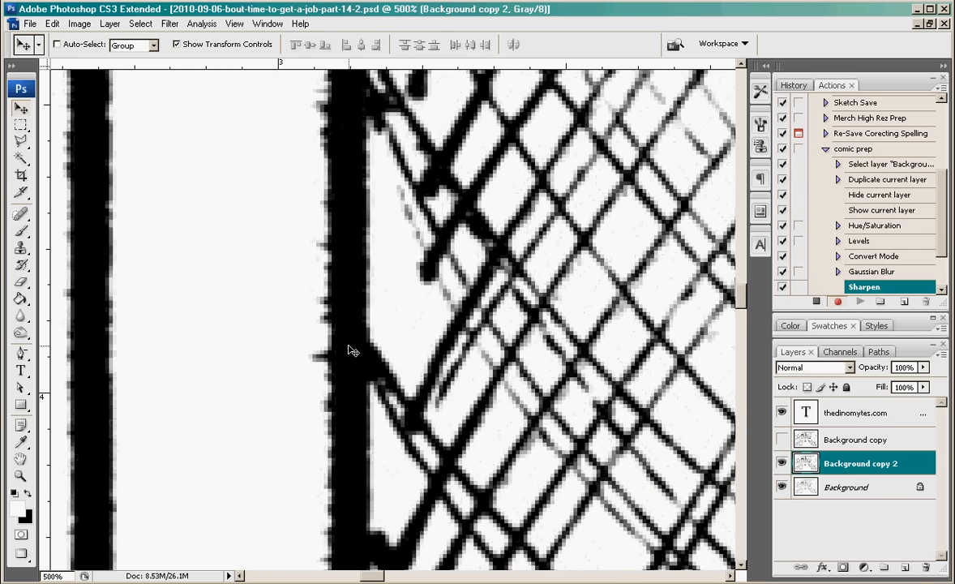
pyautogui.moveTo(282, 353)
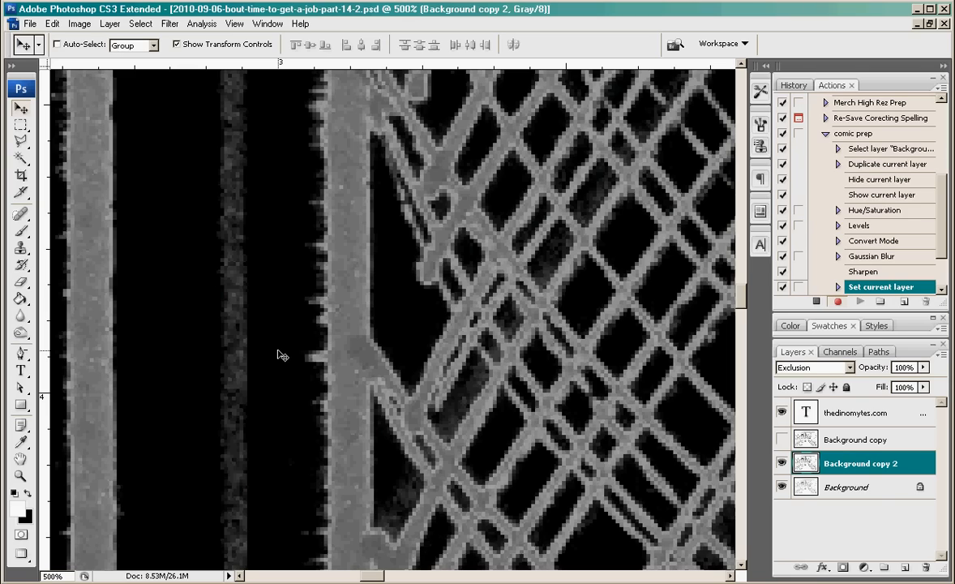
pyautogui.click(814, 366)
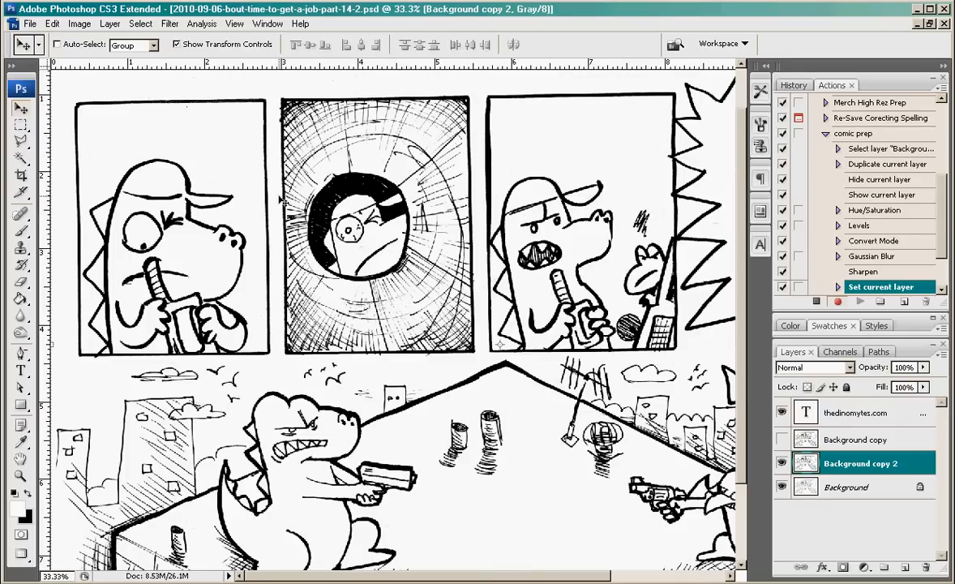
pyautogui.moveTo(737, 407)
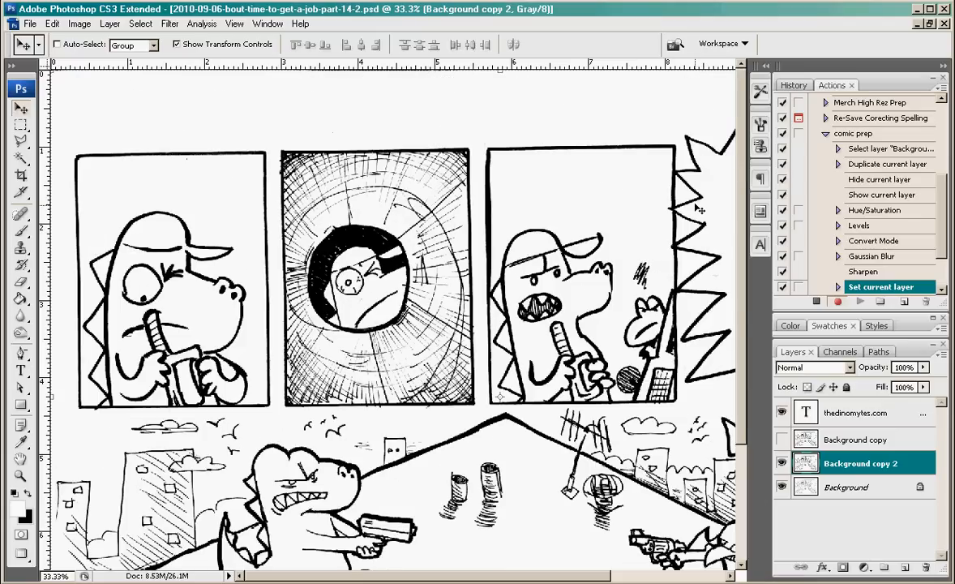
# Step: Scroll the view to bring the full comic page into frame for lettering
pyautogui.hscroll(3)
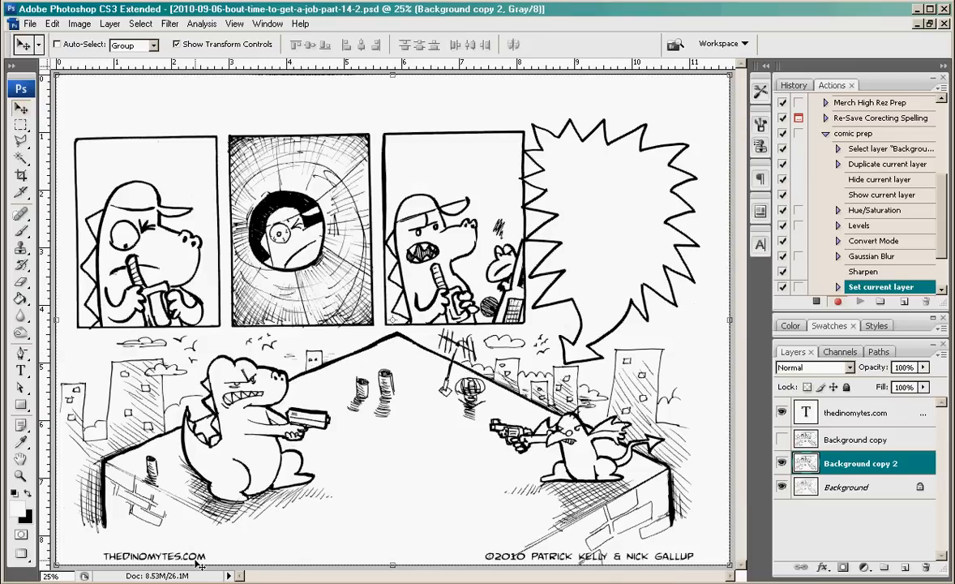
pyautogui.moveTo(555, 558)
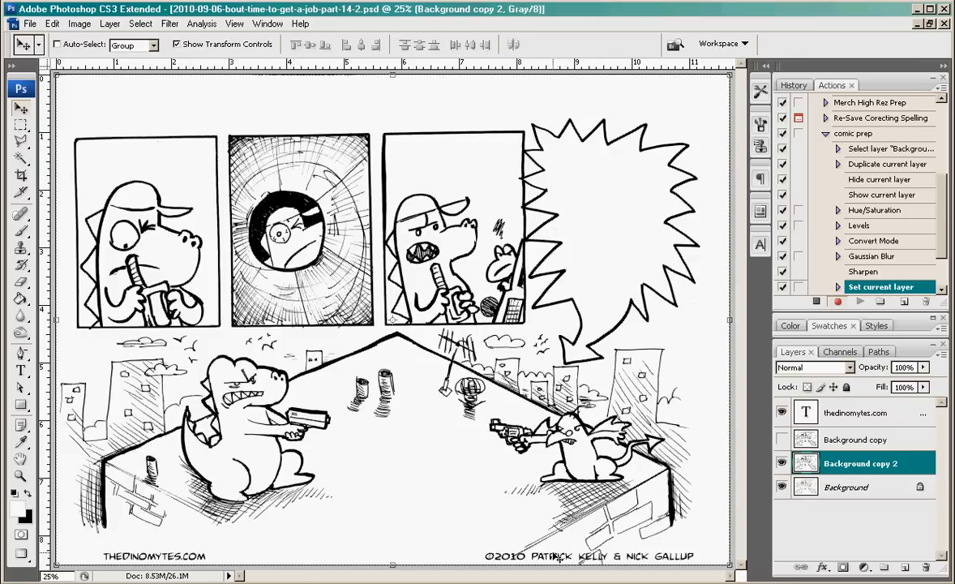
pyautogui.moveTo(699, 538)
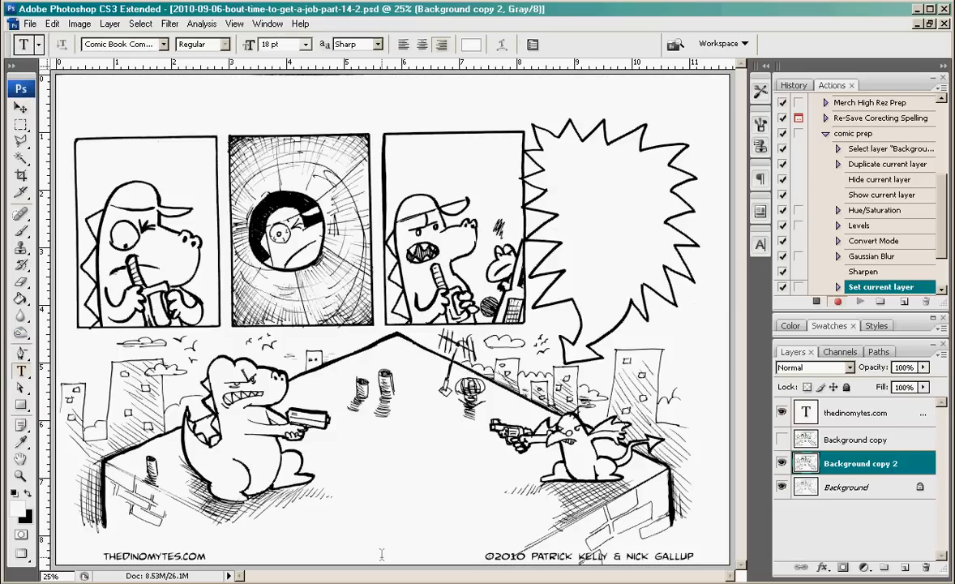
# Step: Select the thedinomytes.com text layer so its settings record into comic prep
pyautogui.click(856, 412)
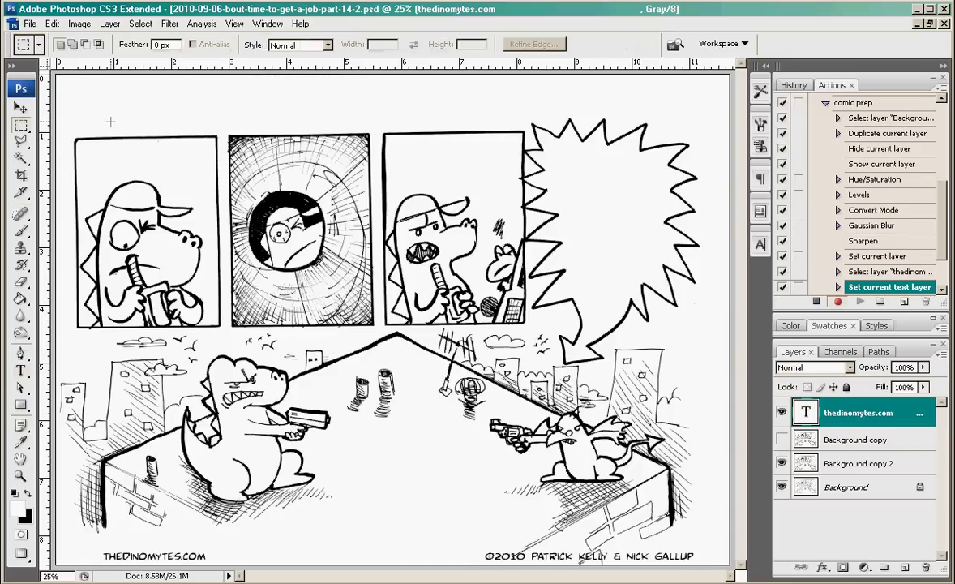
pyautogui.moveTo(892, 315)
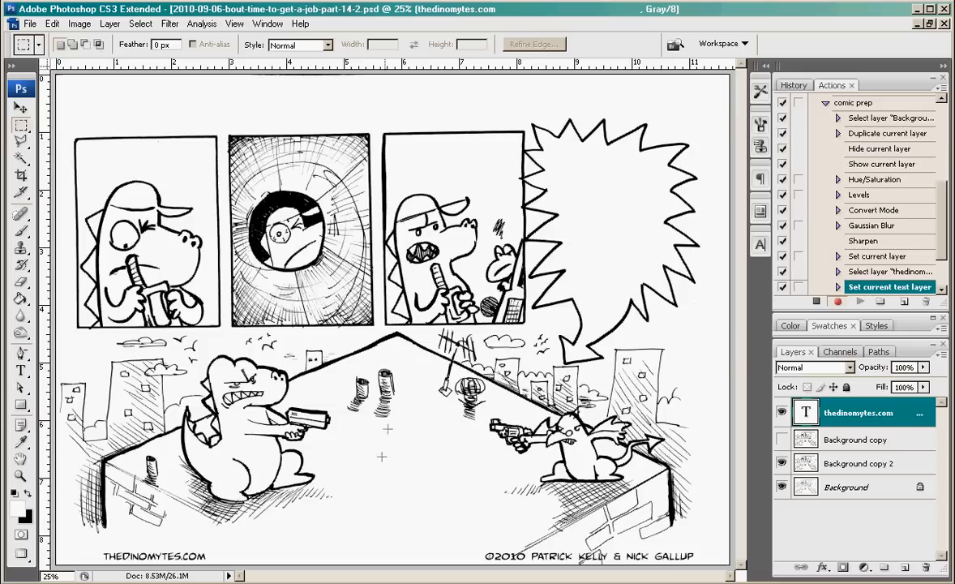
pyautogui.moveTo(212, 47)
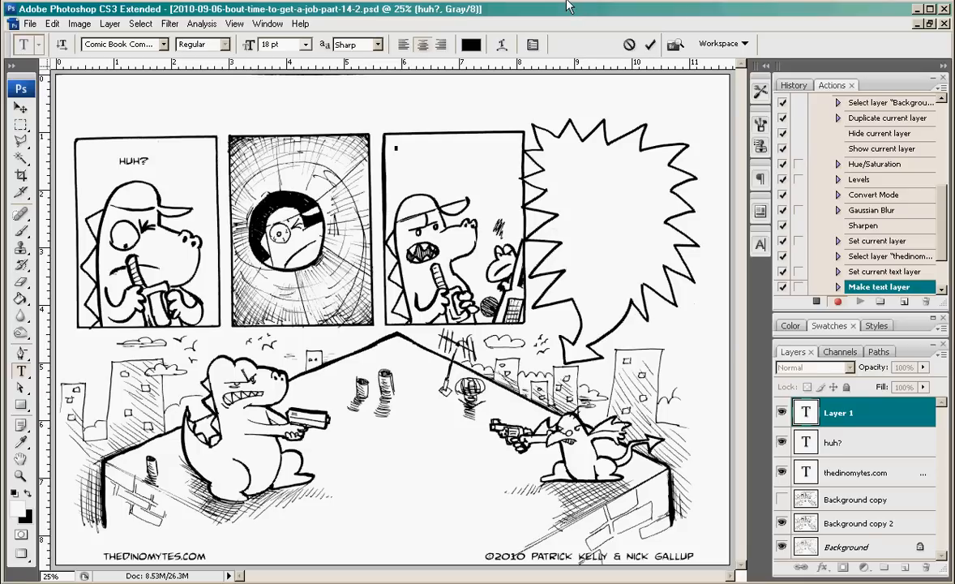
# Step: Letter NOTHING SEEMS TO BE HAPPENING in Comic Book font on two lines in panel three
pyautogui.write('NOTHING SEE')
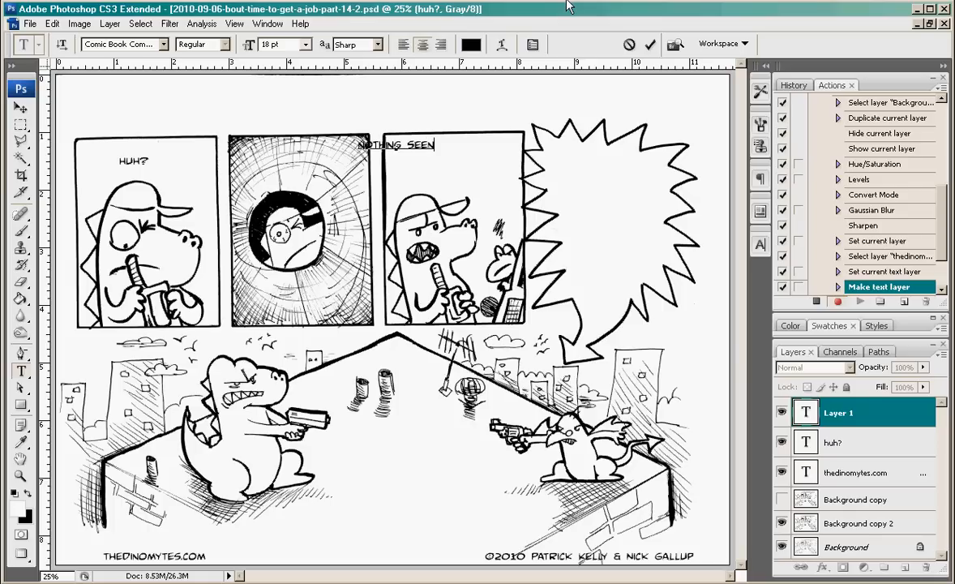
pyautogui.write('NOTHING SEEMS TO BE HAPPE')
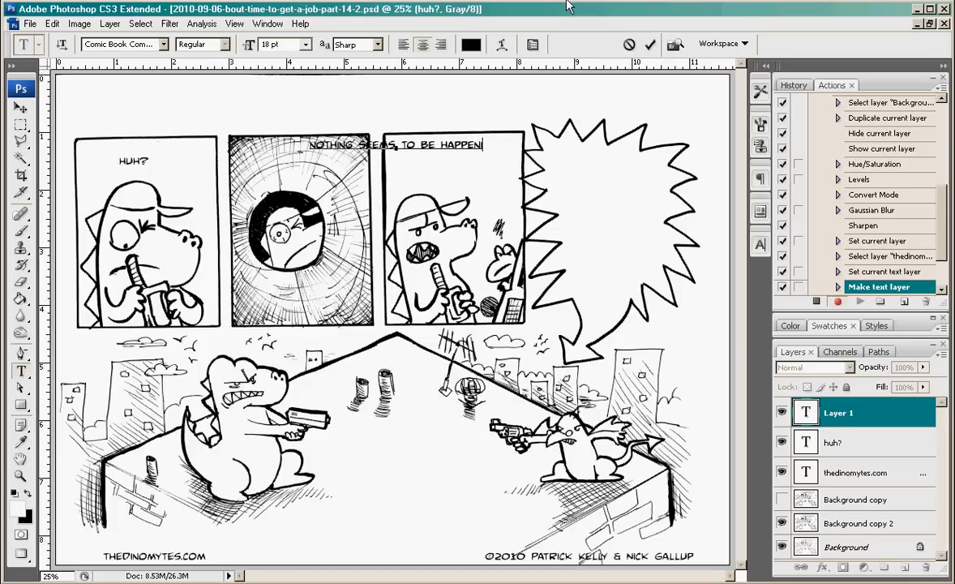
pyautogui.write('NG')
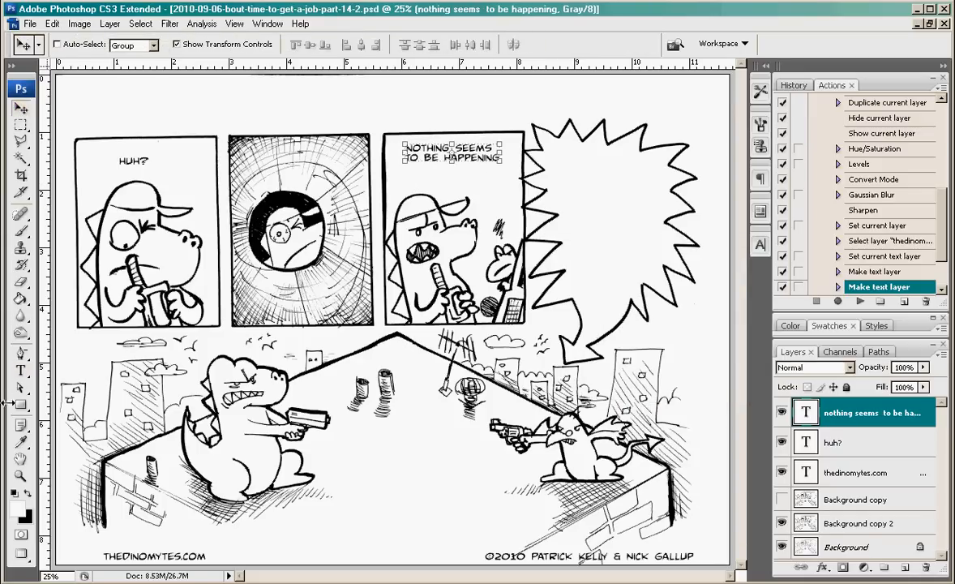
pyautogui.moveTo(177, 185)
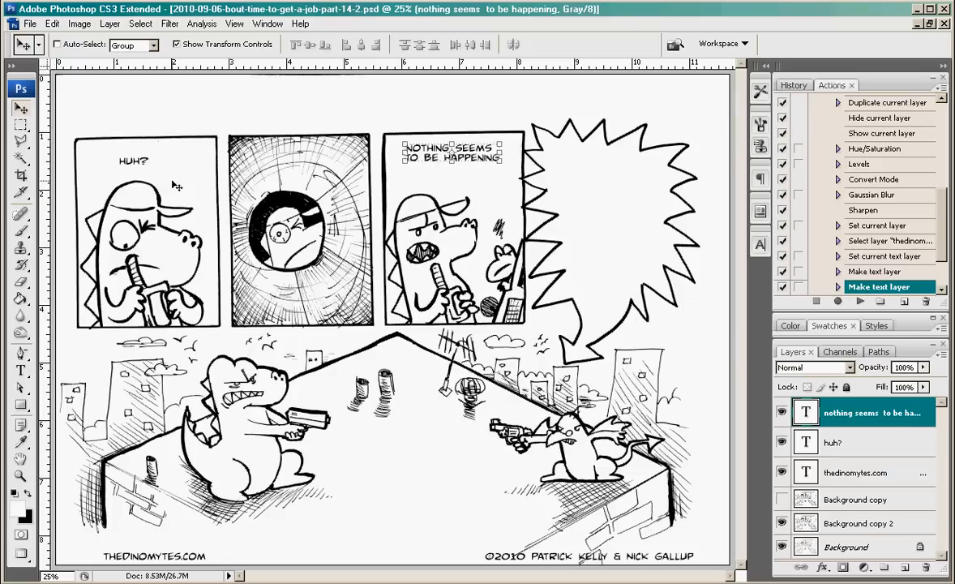
pyautogui.moveTo(346, 143)
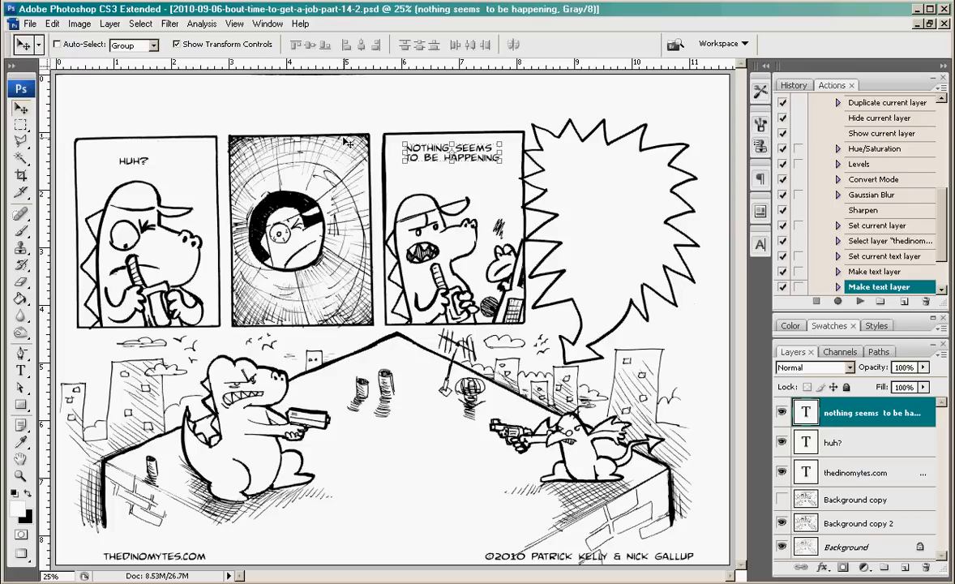
pyautogui.moveTo(171, 22)
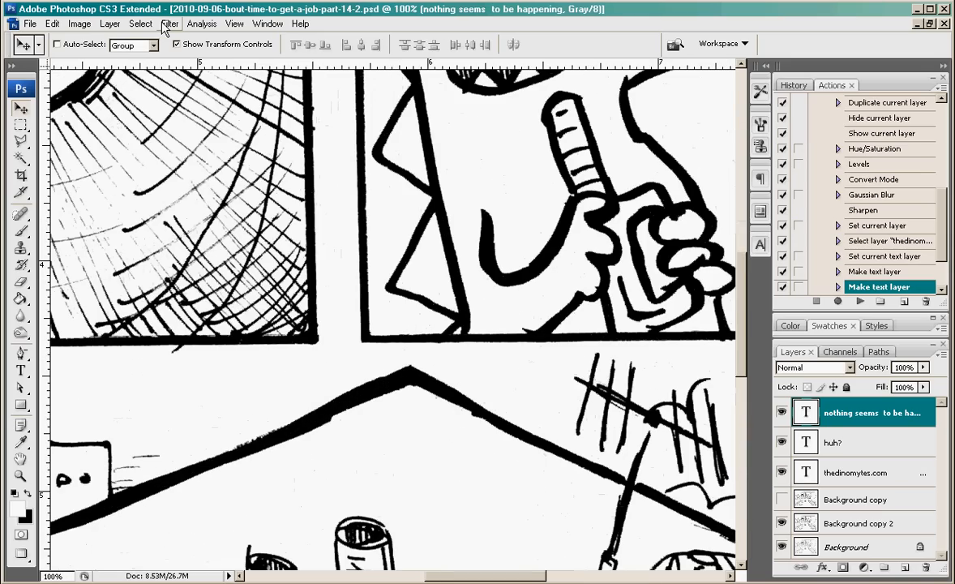
pyautogui.moveTo(744, 305)
pyautogui.write('w')
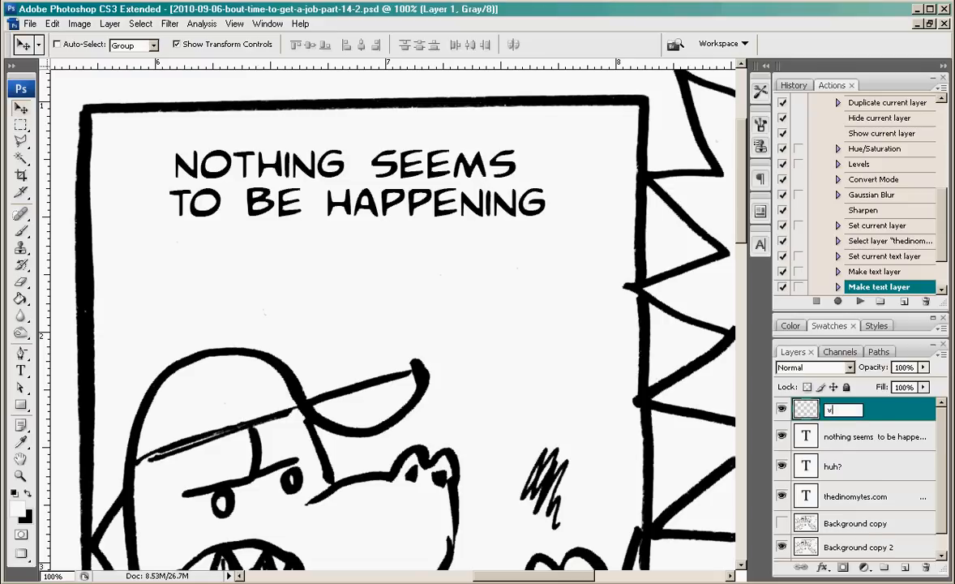
# Step: Name the new empty layer 'vb' above the dialogue text for the bubbles
pyautogui.write('b')
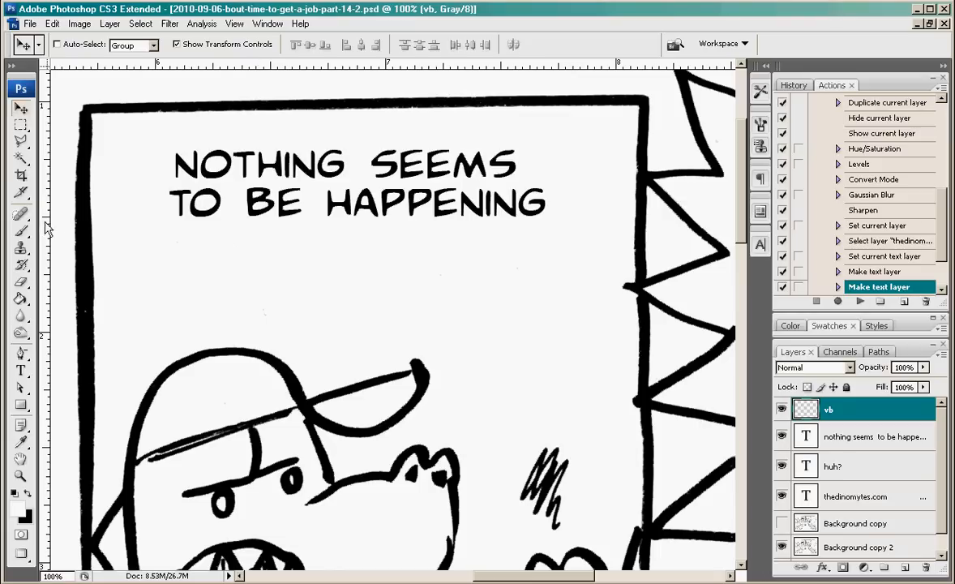
pyautogui.click(20, 212)
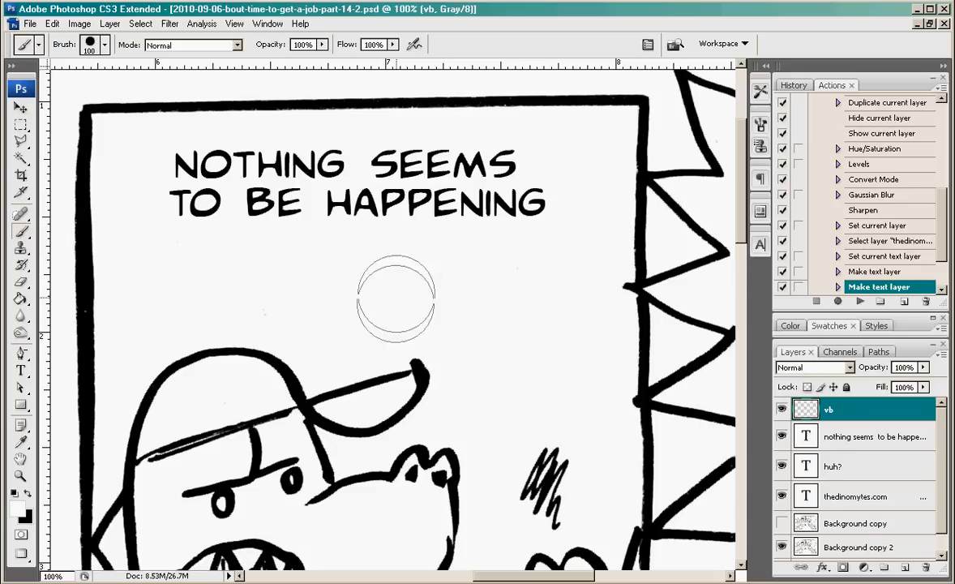
# Step: Set a hard round brush tip of about 10 px at 100% hardness
pyautogui.click(103, 45)
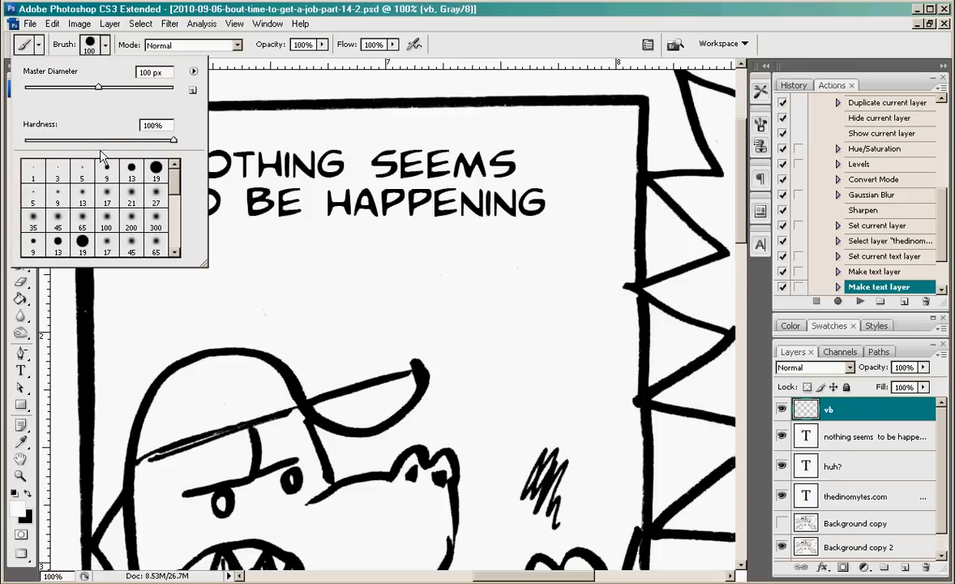
pyautogui.click(33, 240)
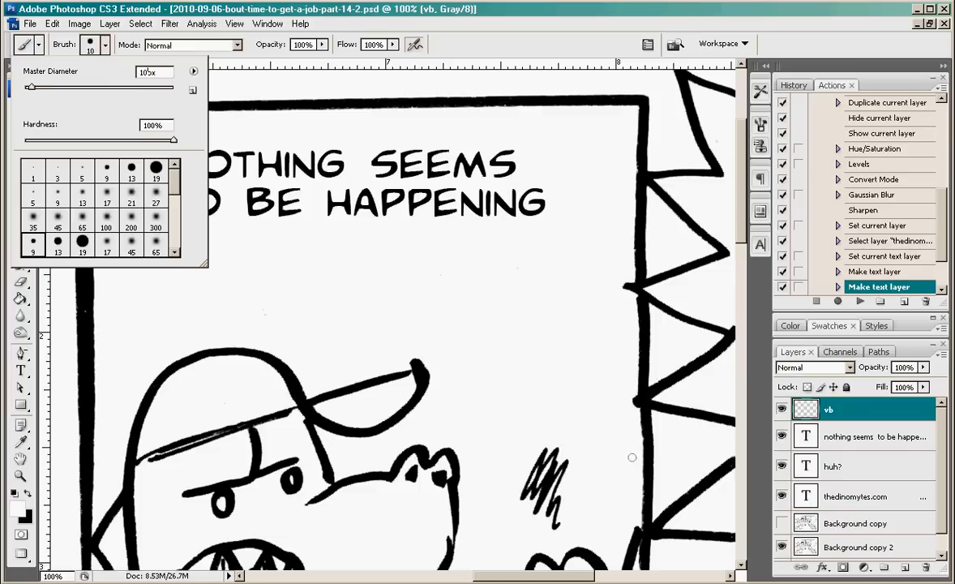
pyautogui.moveTo(591, 70)
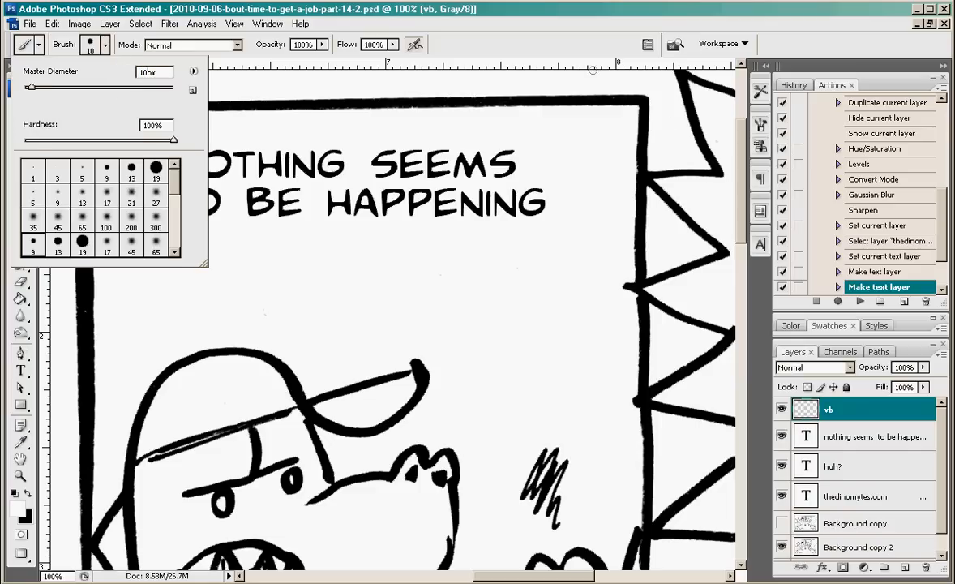
pyautogui.click(474, 267)
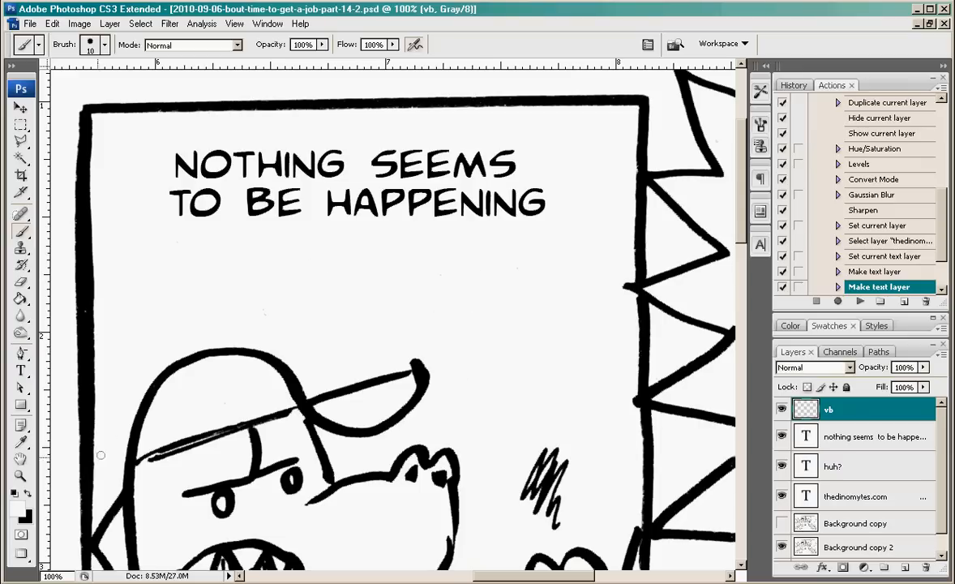
pyautogui.moveTo(461, 350)
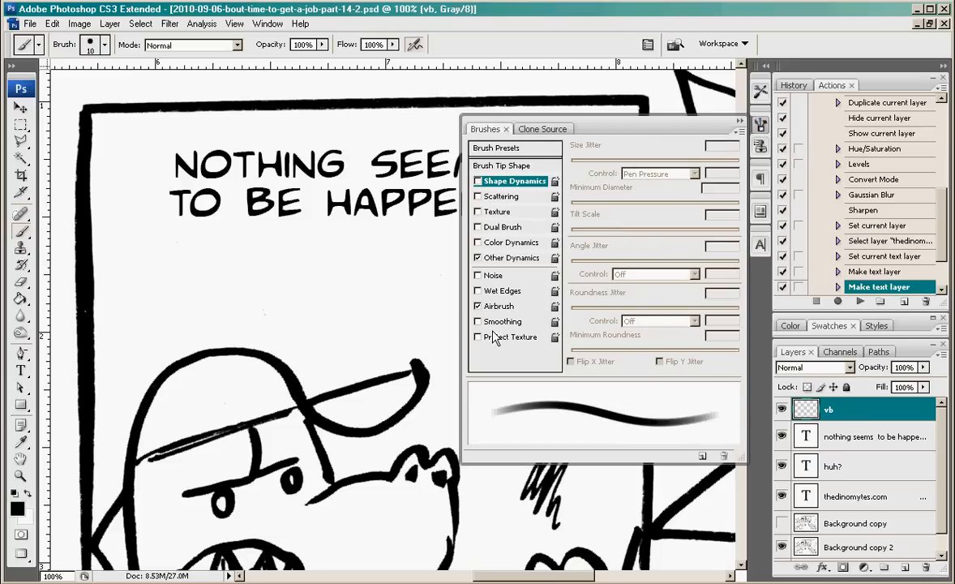
# Step: Enable Shape Dynamics with Size Jitter controlled by Pen Pressure
pyautogui.click(477, 304)
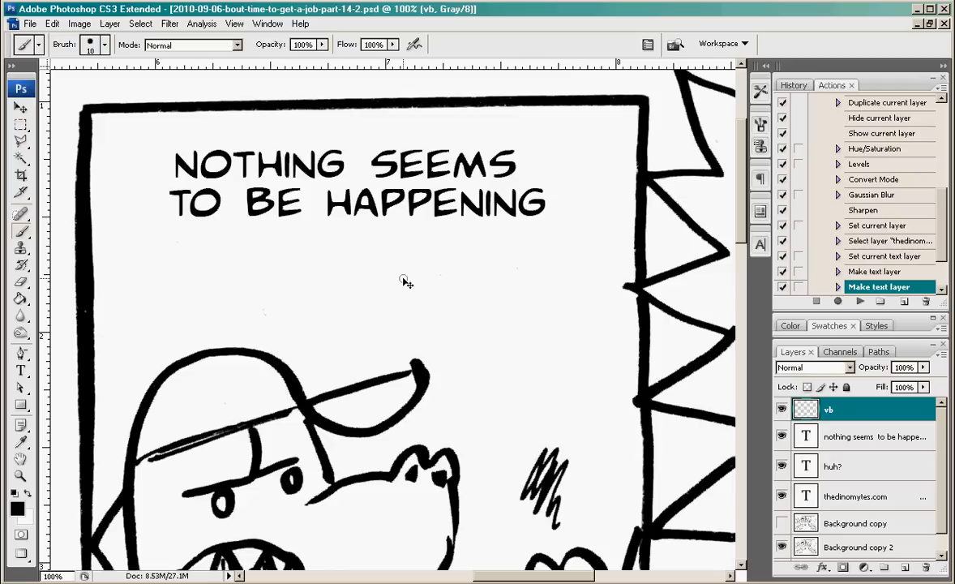
pyautogui.moveTo(464, 343)
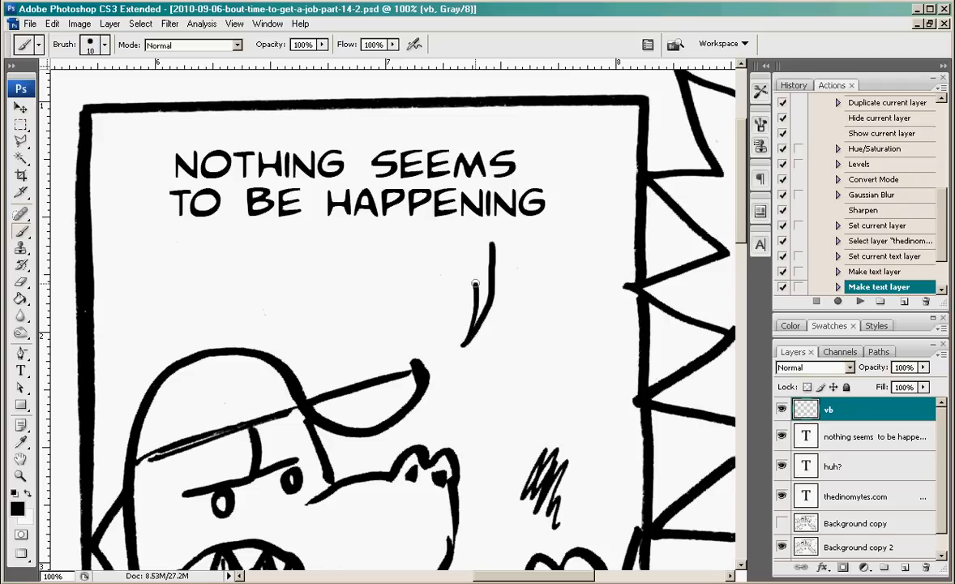
# Step: Paint a bubble outline with a downward tail around NOTHING SEEMS TO BE HAPPENING
pyautogui.moveTo(474, 284); pyautogui.dragTo(577, 198)
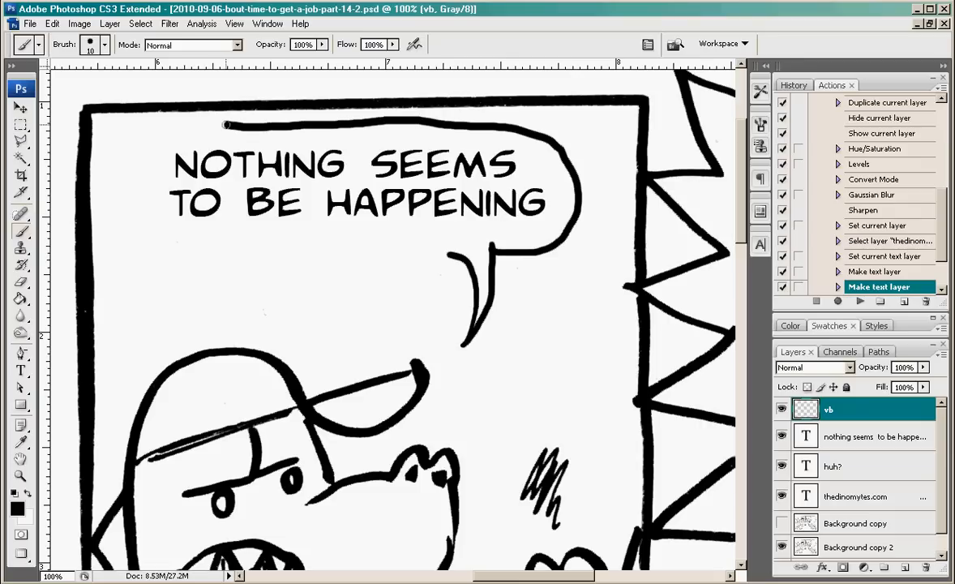
pyautogui.moveTo(229, 124); pyautogui.dragTo(316, 260)
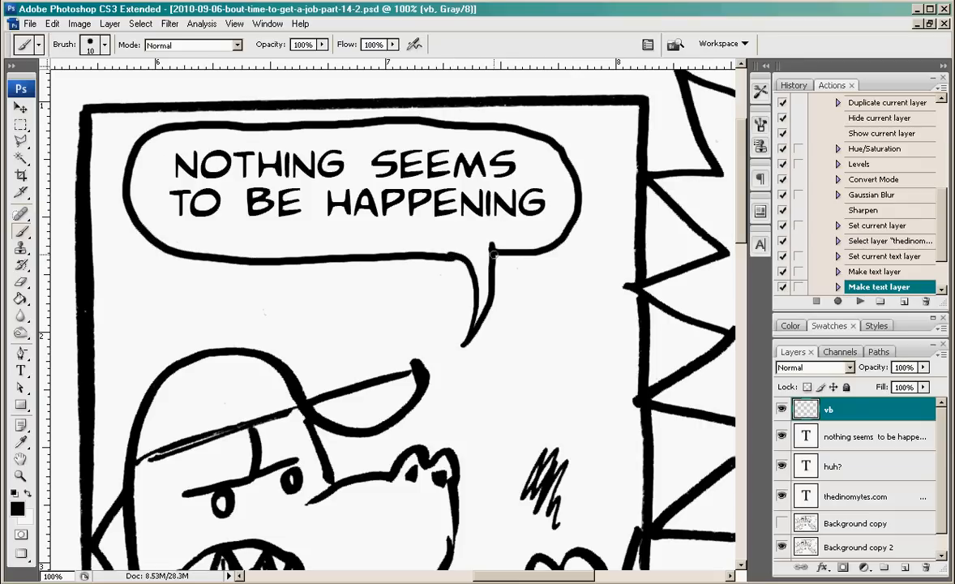
pyautogui.moveTo(486, 250)
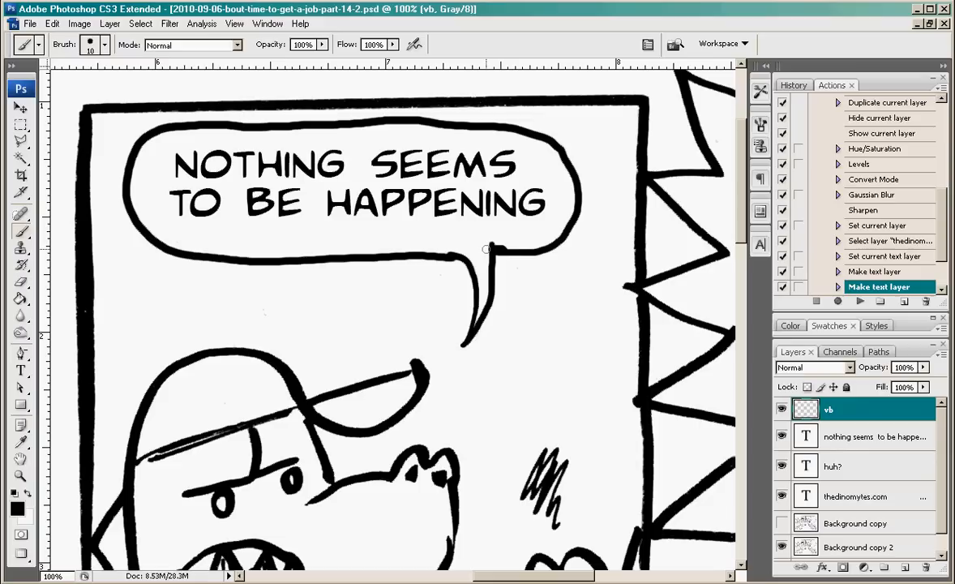
pyautogui.moveTo(483, 247)
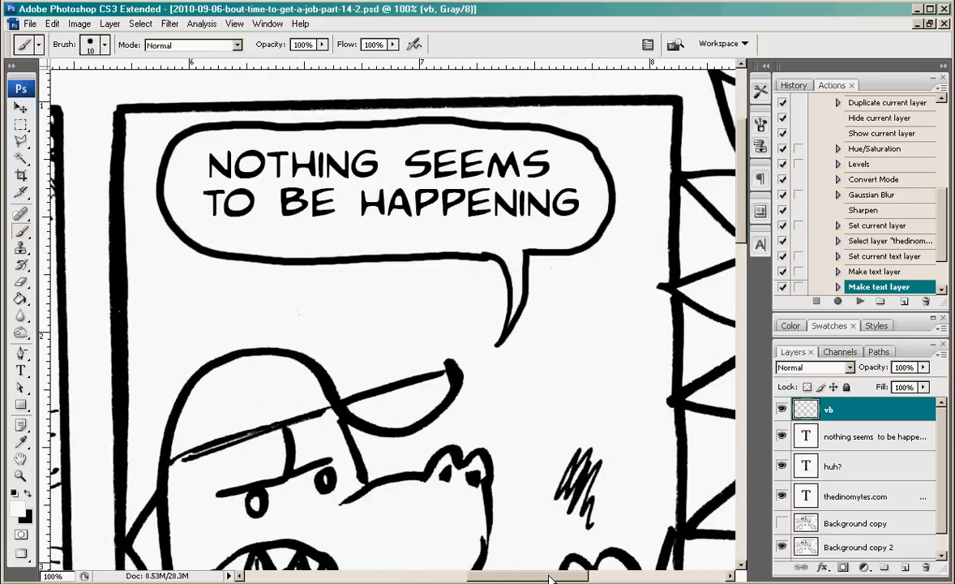
pyautogui.moveTo(525, 542)
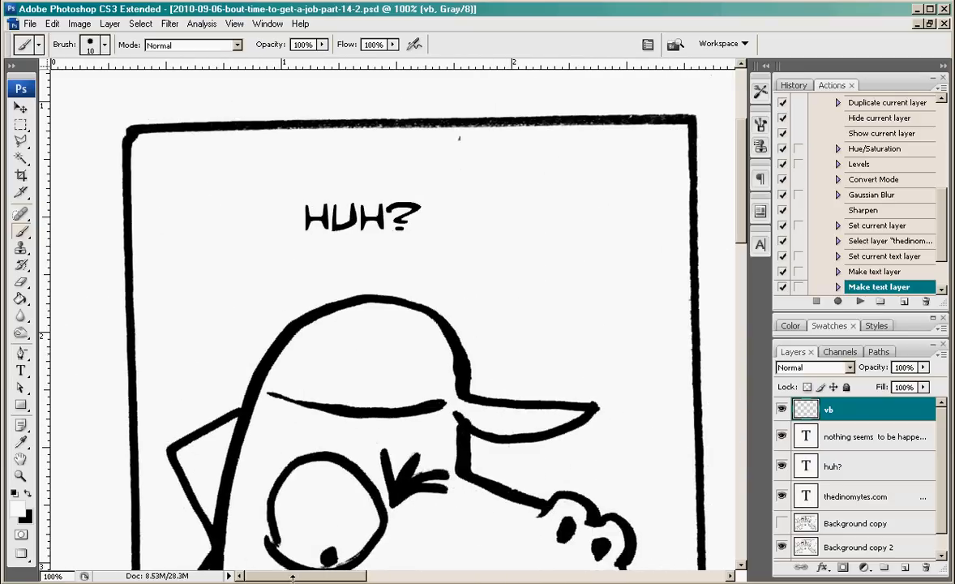
pyautogui.moveTo(350, 159)
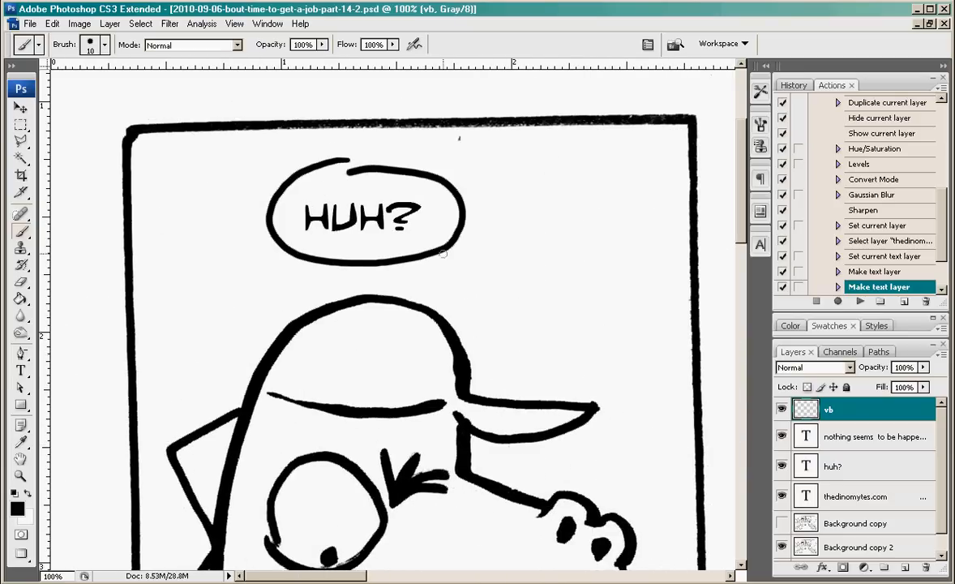
# Step: Add a small tail beneath the oval bubble around HUH? in panel one
pyautogui.moveTo(440, 251); pyautogui.dragTo(451, 300)
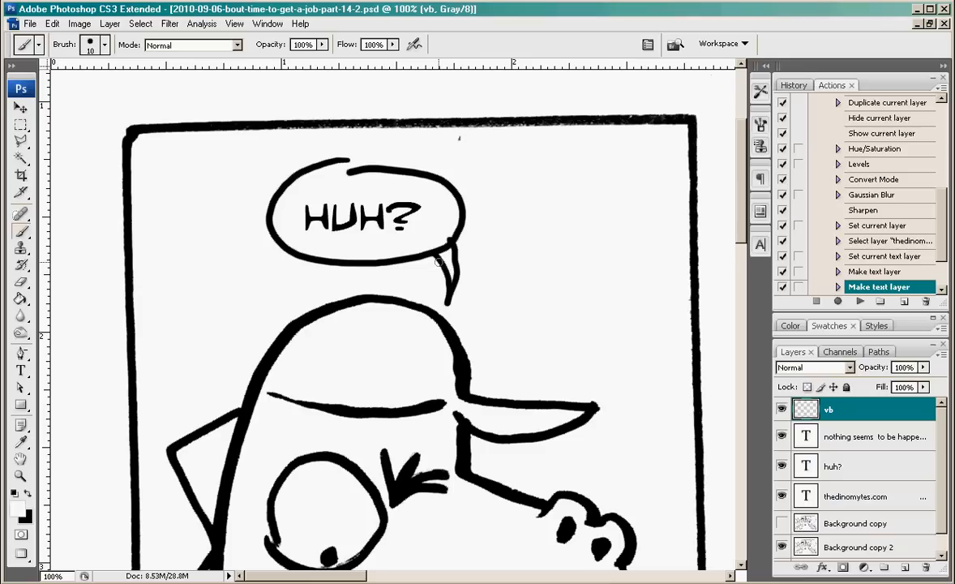
pyautogui.moveTo(447, 226)
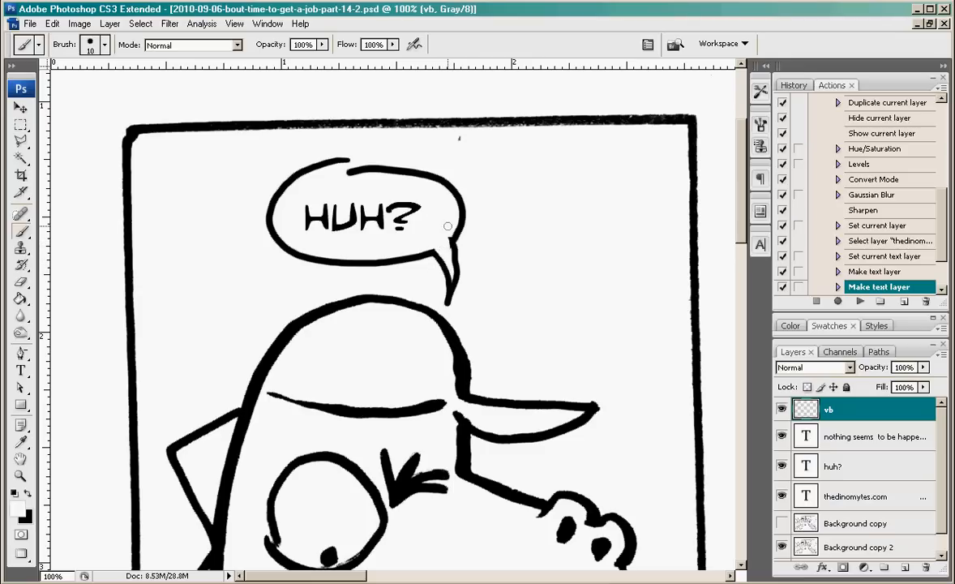
pyautogui.moveTo(371, 177)
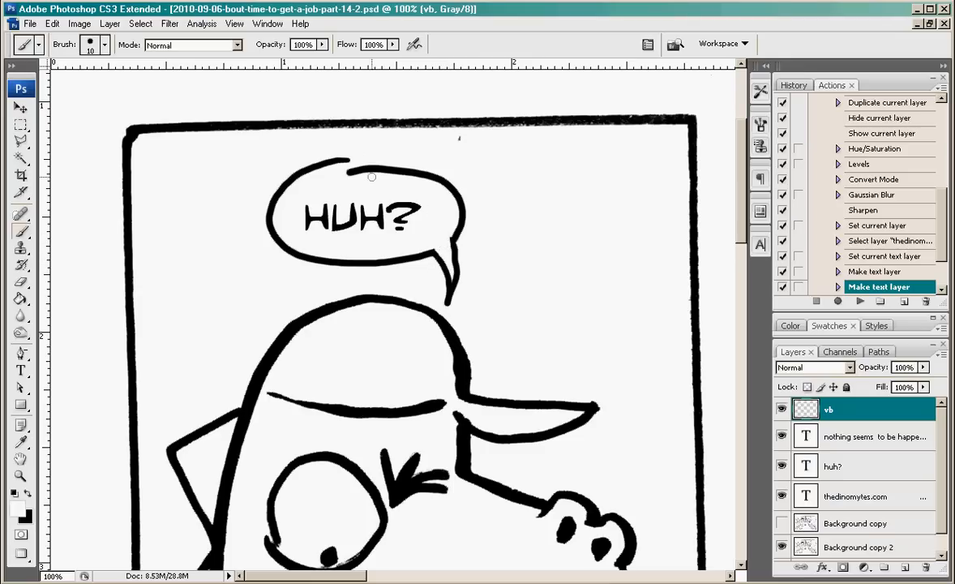
pyautogui.moveTo(392, 176)
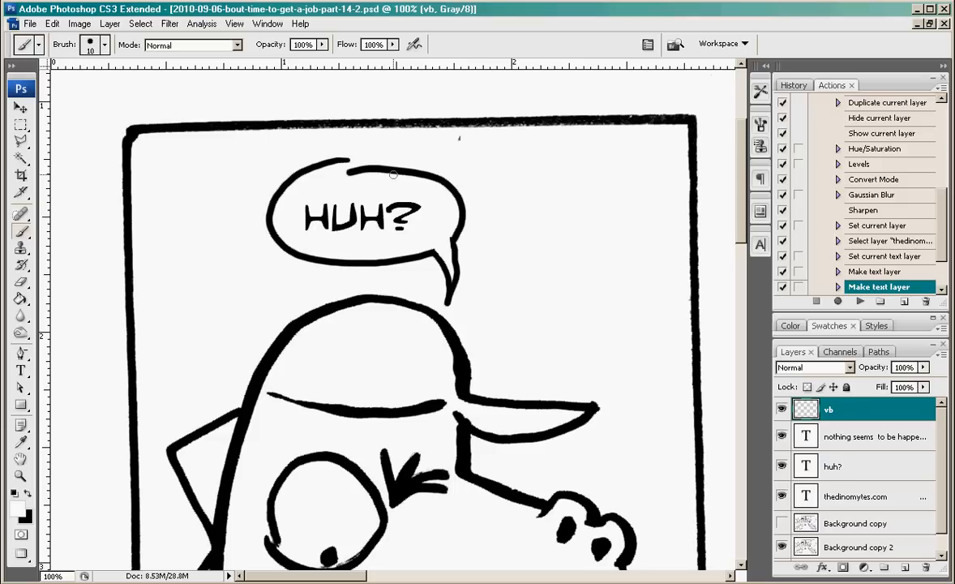